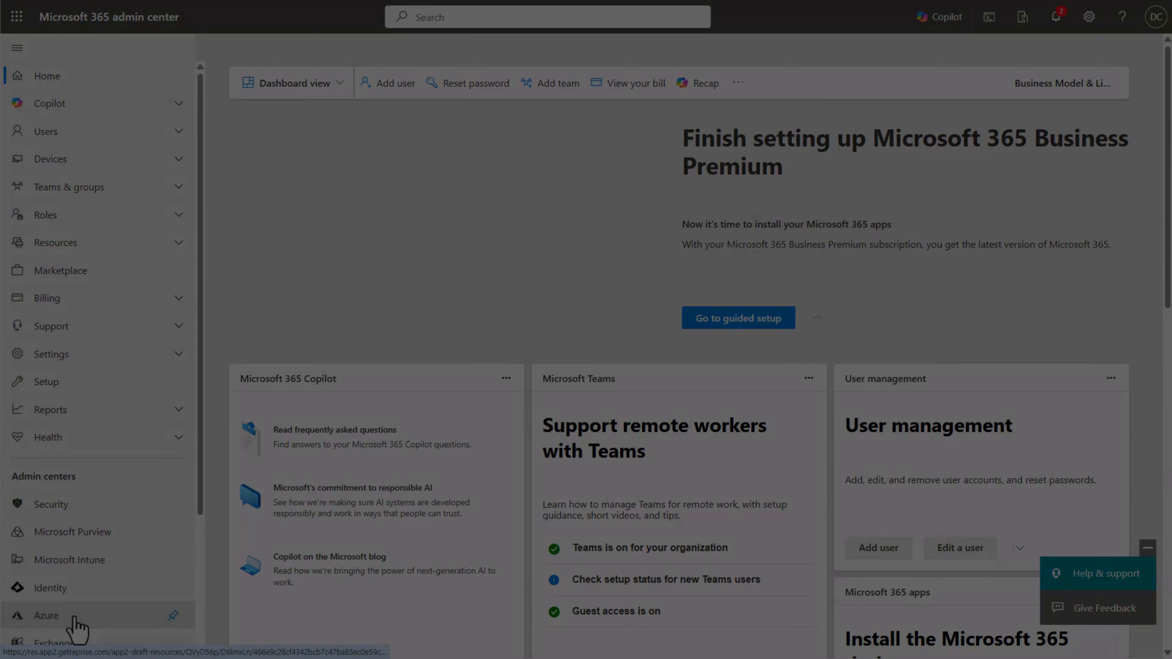
# Go from the Microsoft 365 admin center to Azure and list the test subscription's resource groups.
pyautogui.click(47, 615)
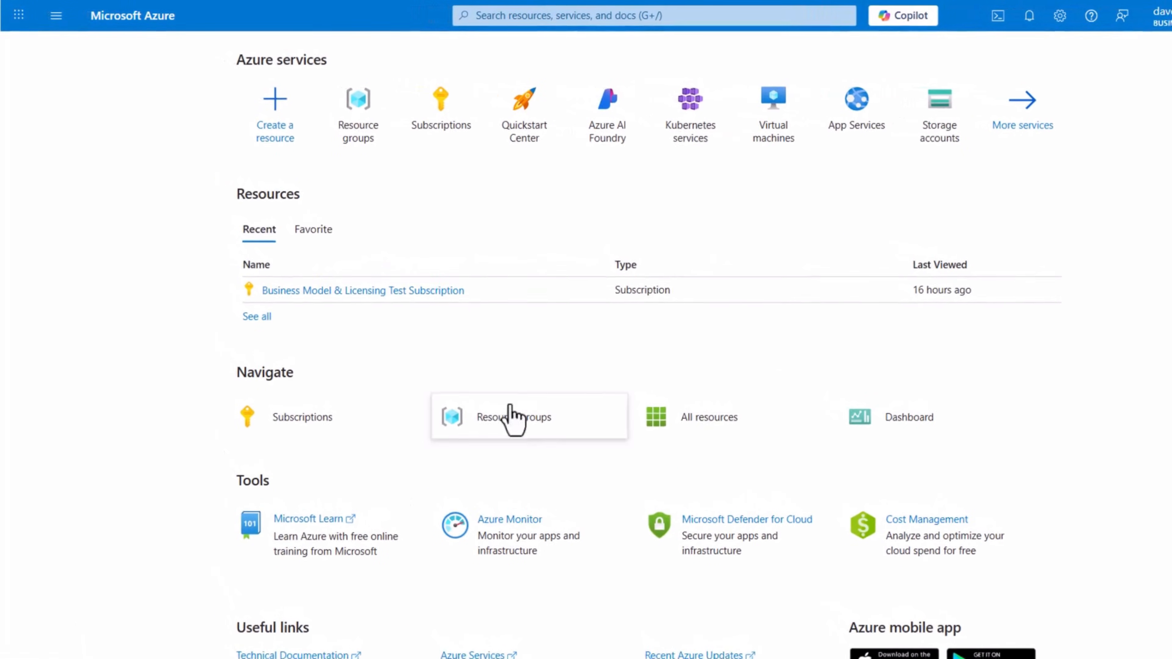
pyautogui.moveTo(651, 330)
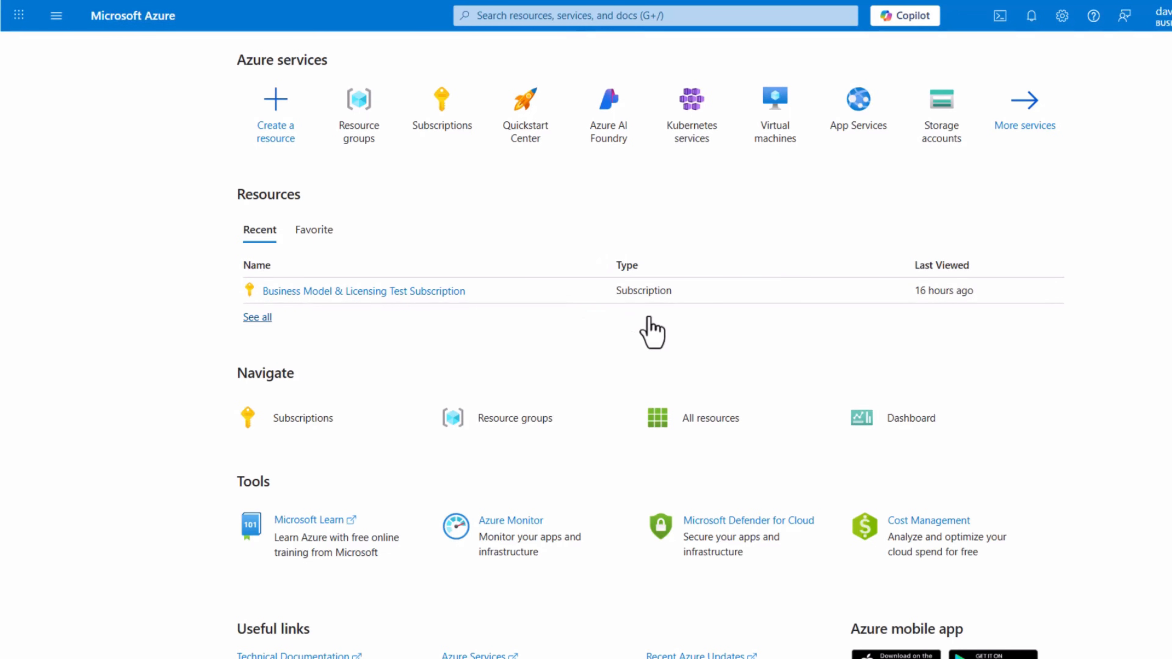
pyautogui.moveTo(358, 112)
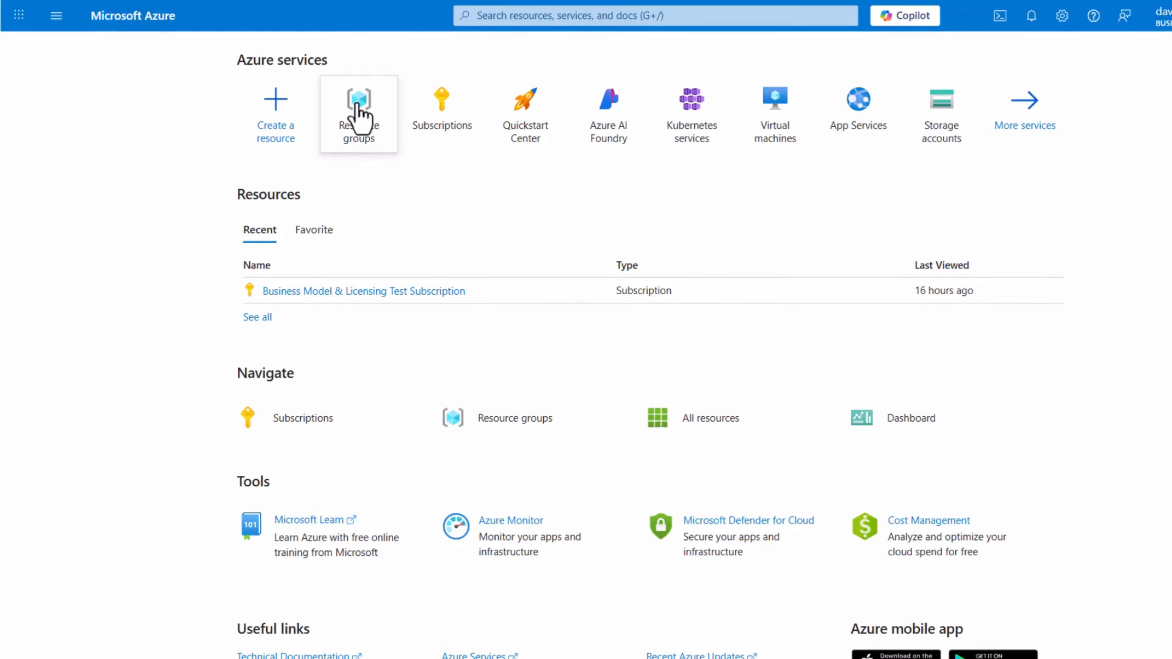
pyautogui.click(358, 112)
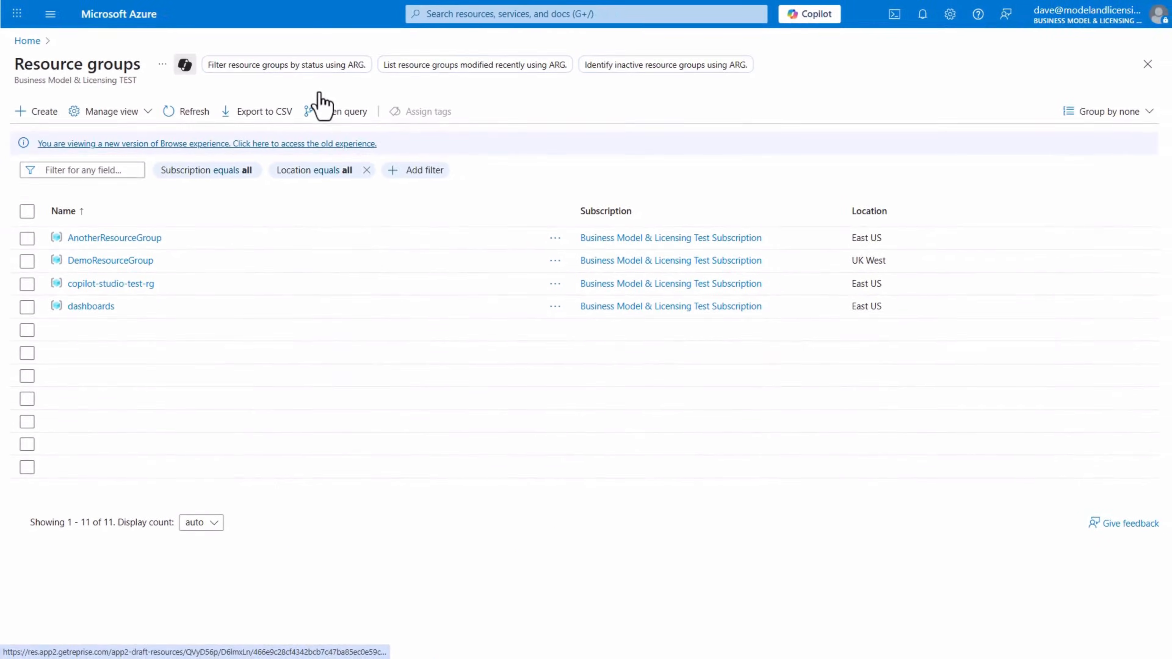
pyautogui.moveTo(45, 127)
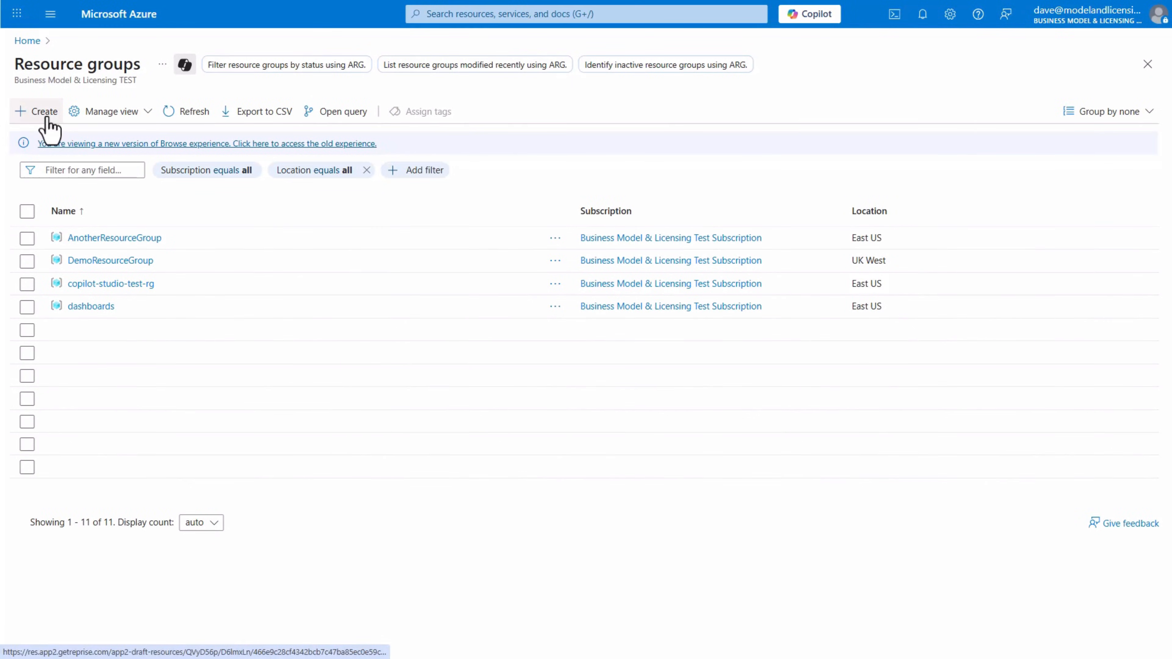
# Create resource group BCBillingResourceGroup in East US on the test subscription.
pyautogui.click(36, 111)
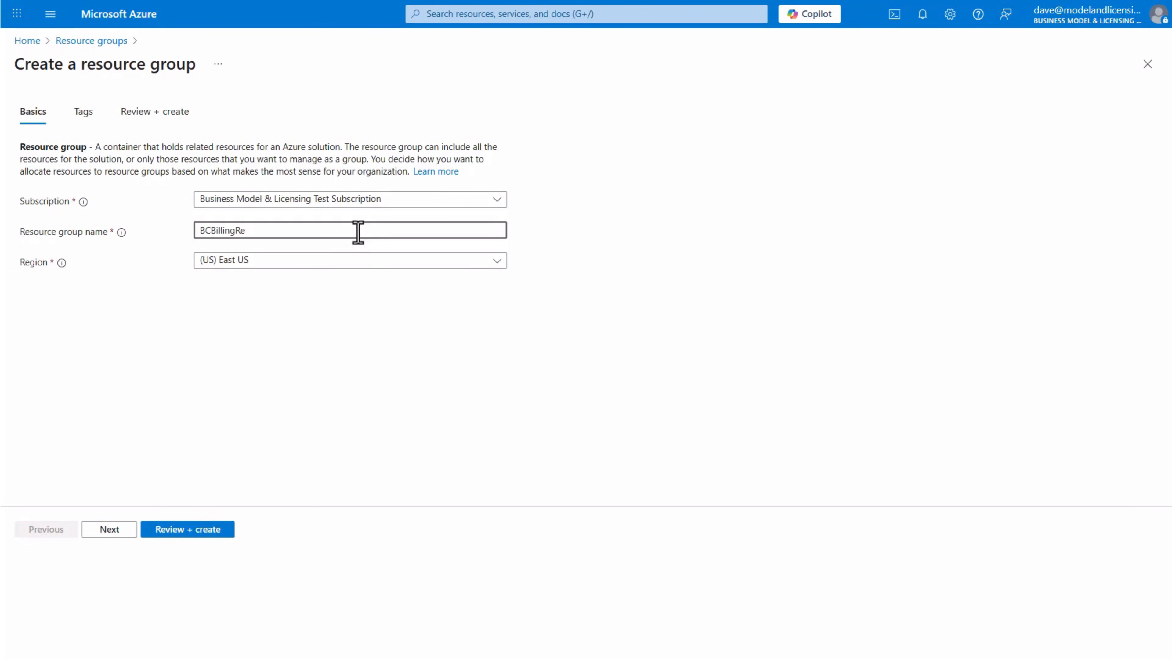
pyautogui.write('sourceGroup')
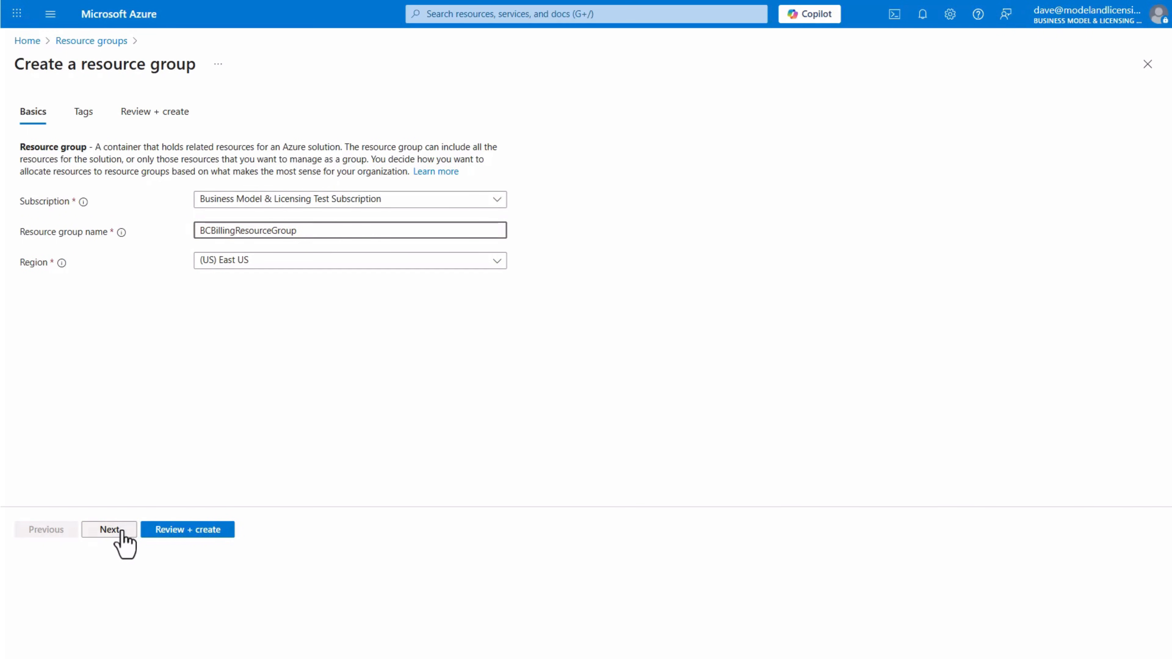
pyautogui.click(109, 529)
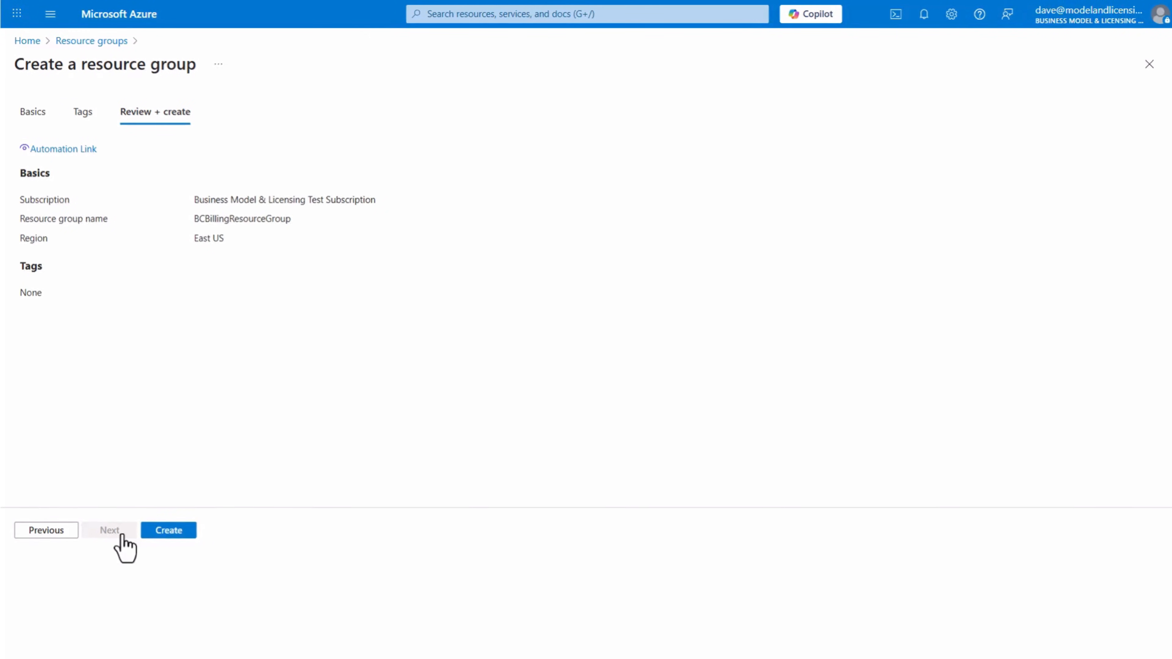
pyautogui.click(168, 530)
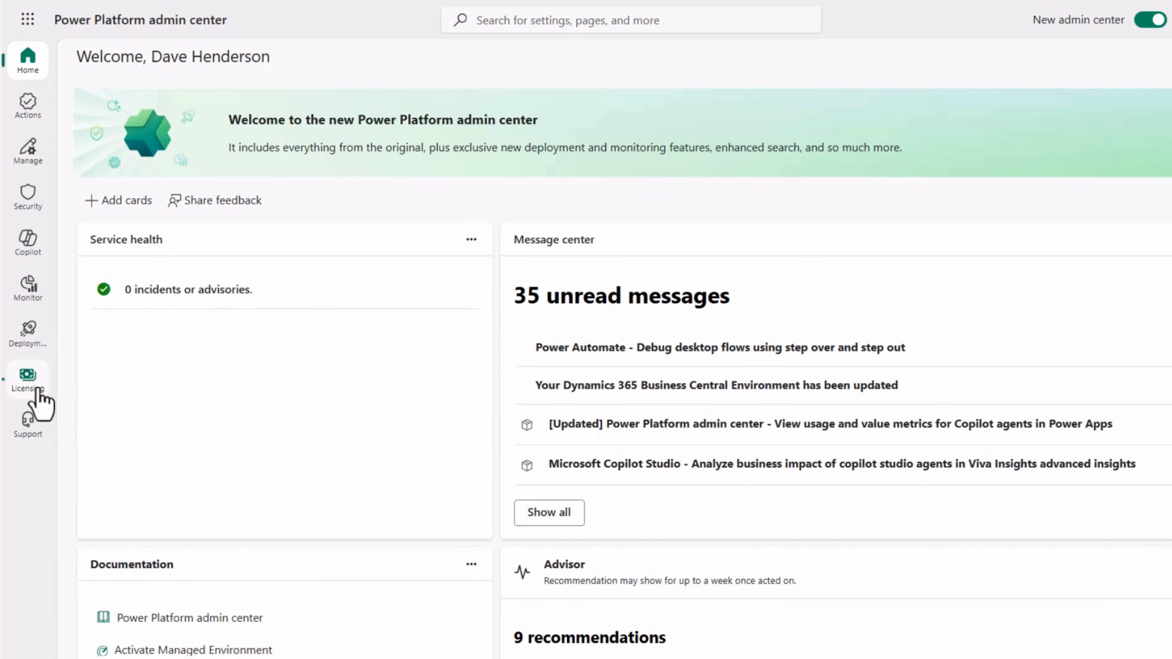
# Reach Licensing > Billing plans and start a new billing plan.
pyautogui.click(27, 379)
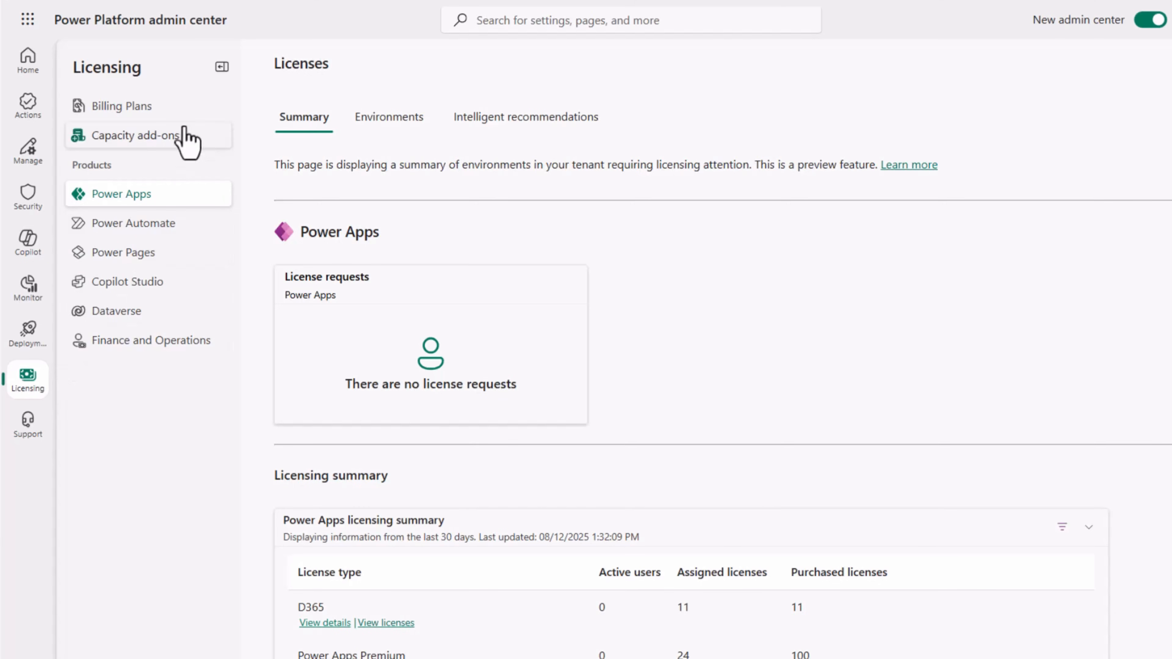
pyautogui.click(121, 105)
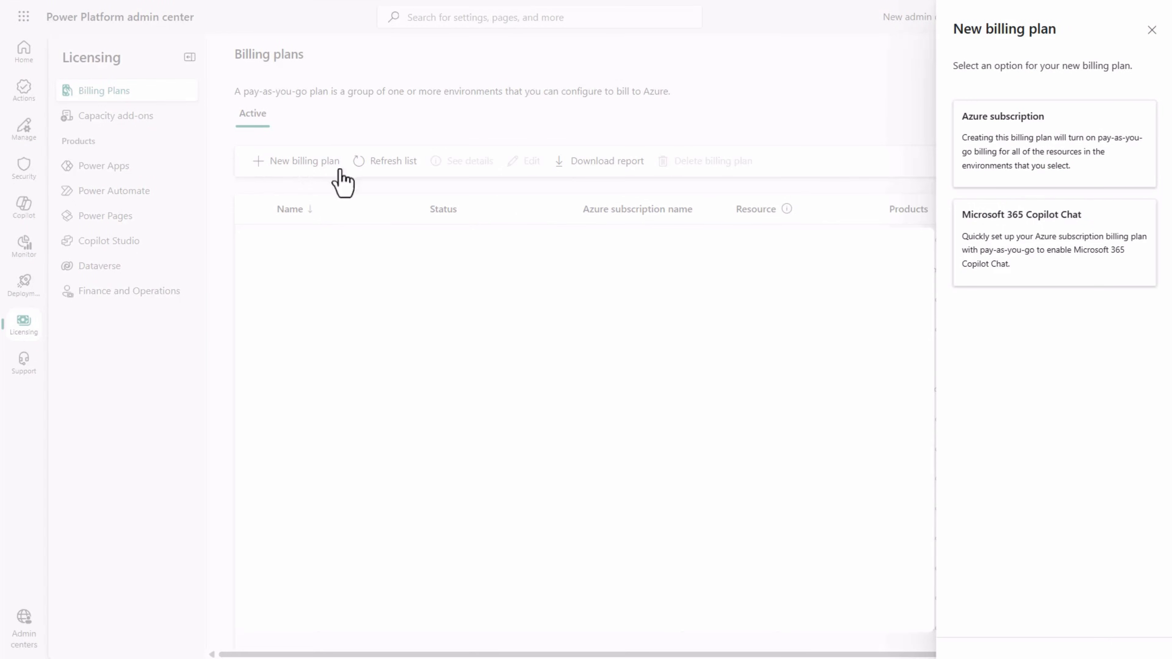
# Define Azure subscription billing plan BCBillingPolicy for Dataverse and Copilot Studio and continue to environments.
pyautogui.click(1052, 142)
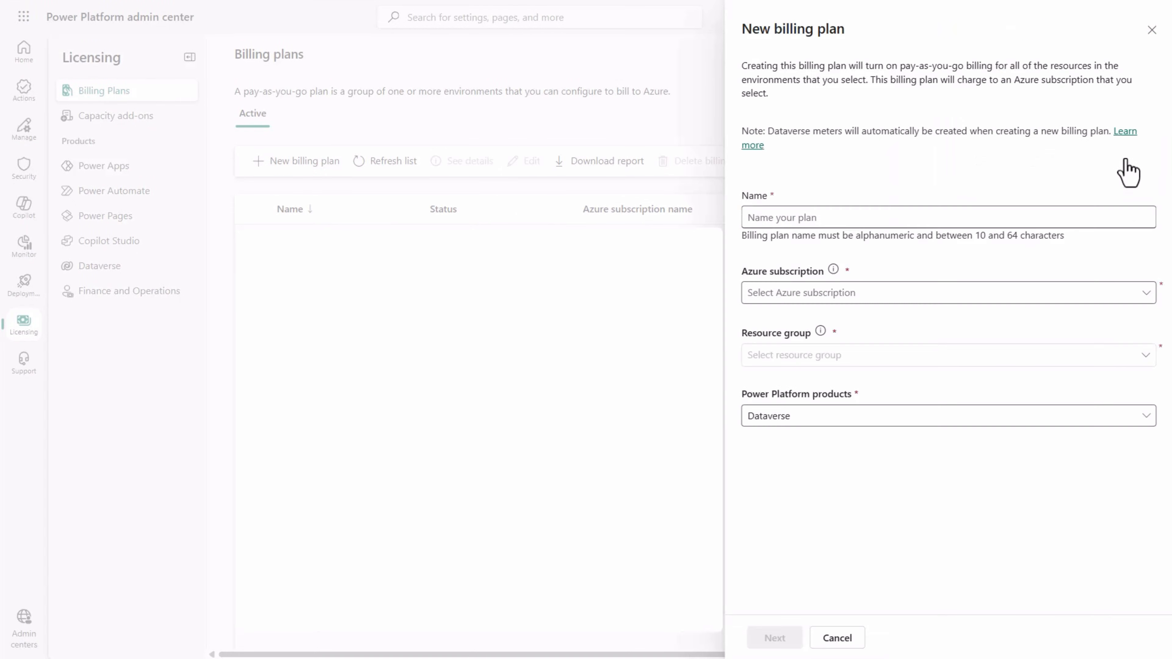
pyautogui.click(860, 217)
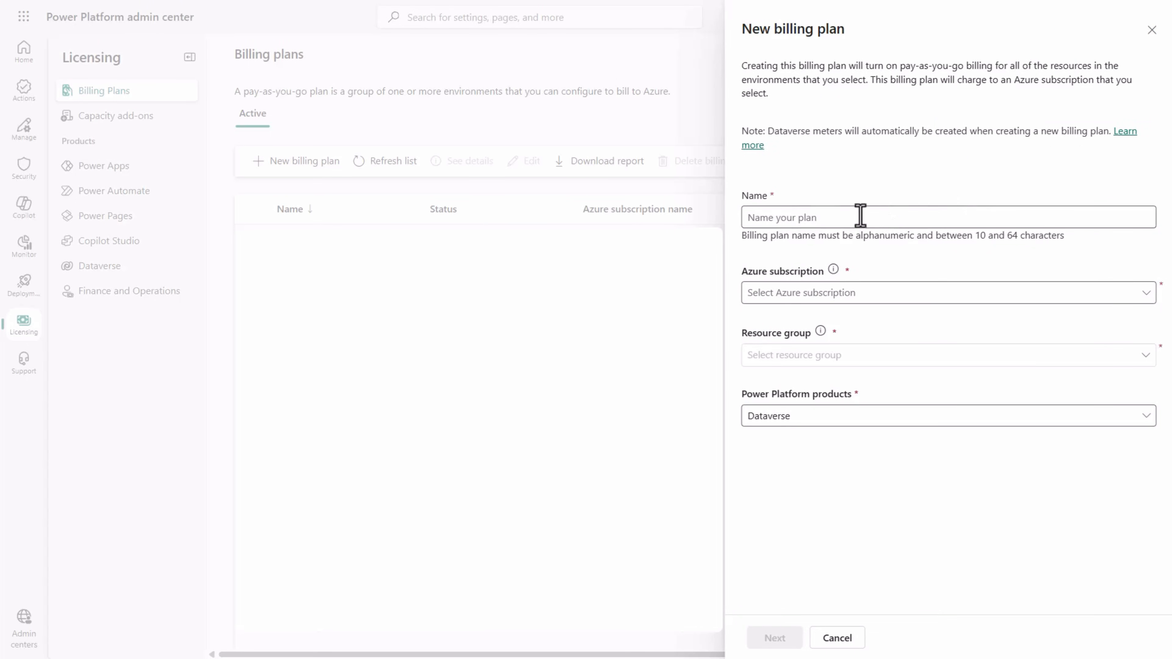
pyautogui.write('BCB')
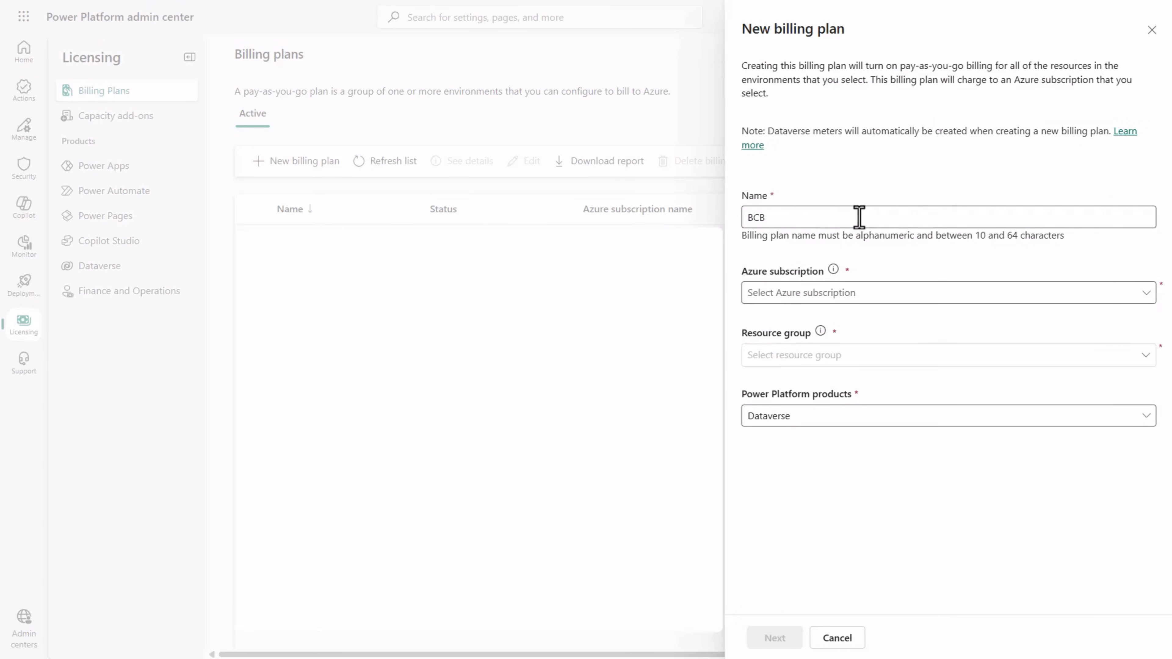
pyautogui.write('illingPolicy')
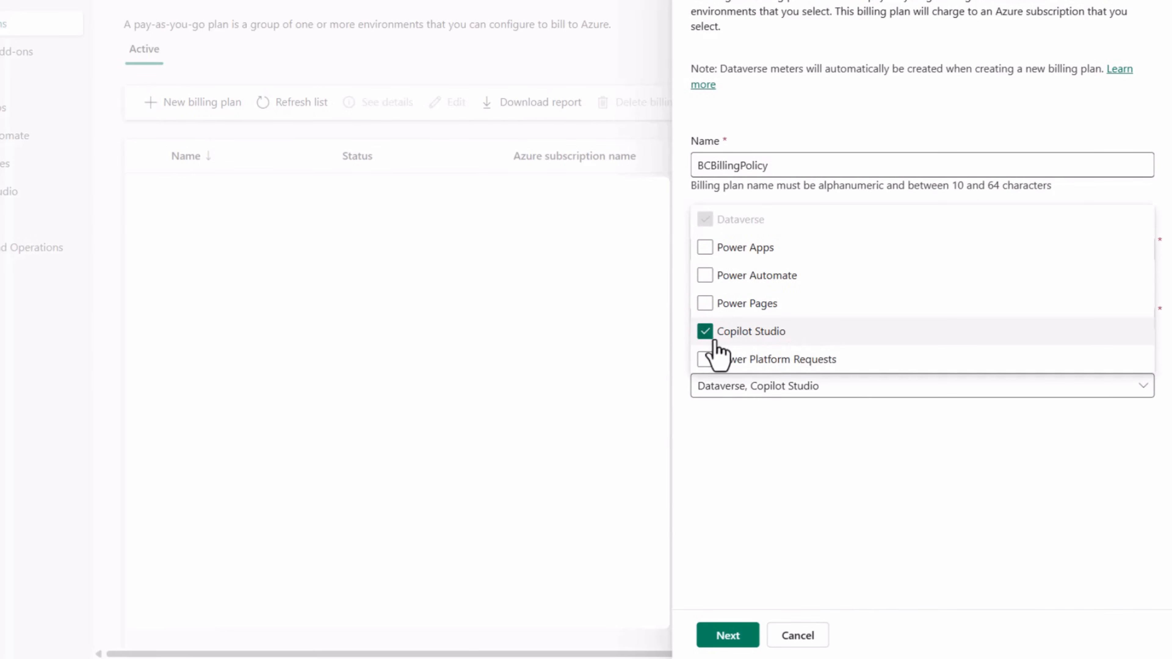
pyautogui.moveTo(782, 437)
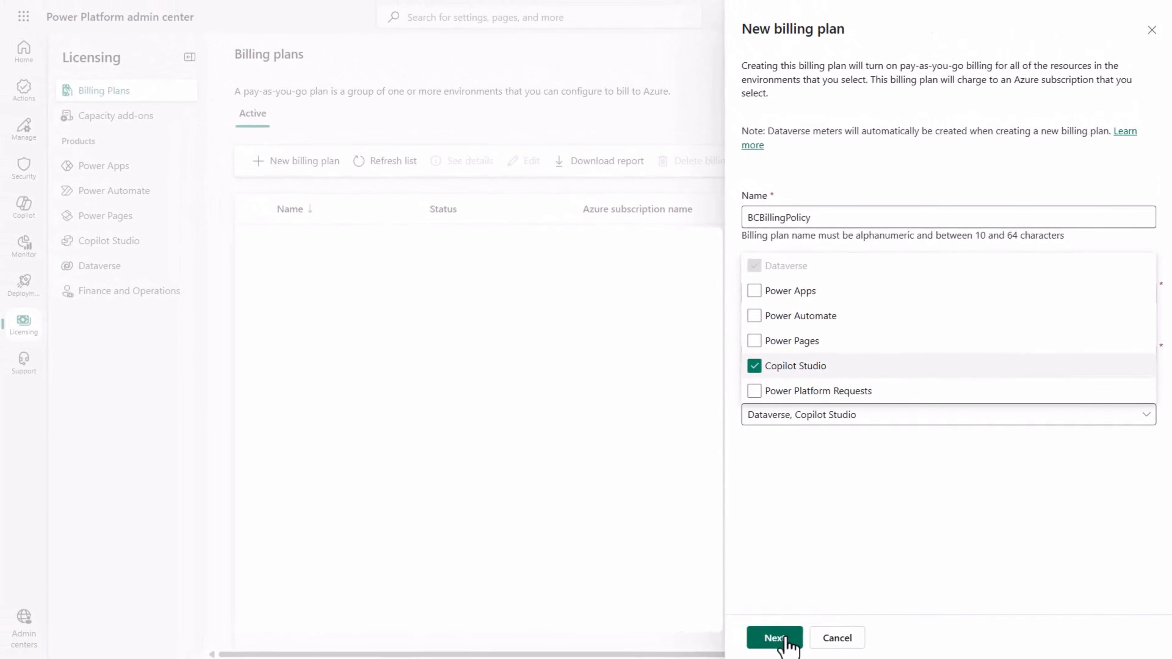
pyautogui.click(773, 638)
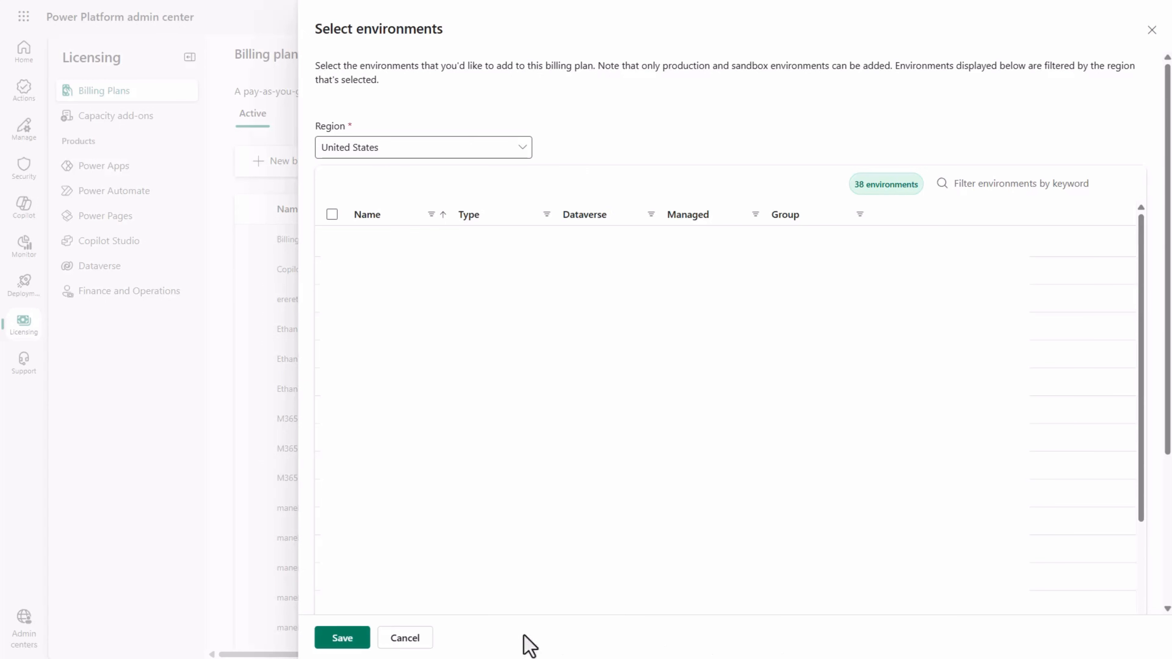
pyautogui.moveTo(342, 637)
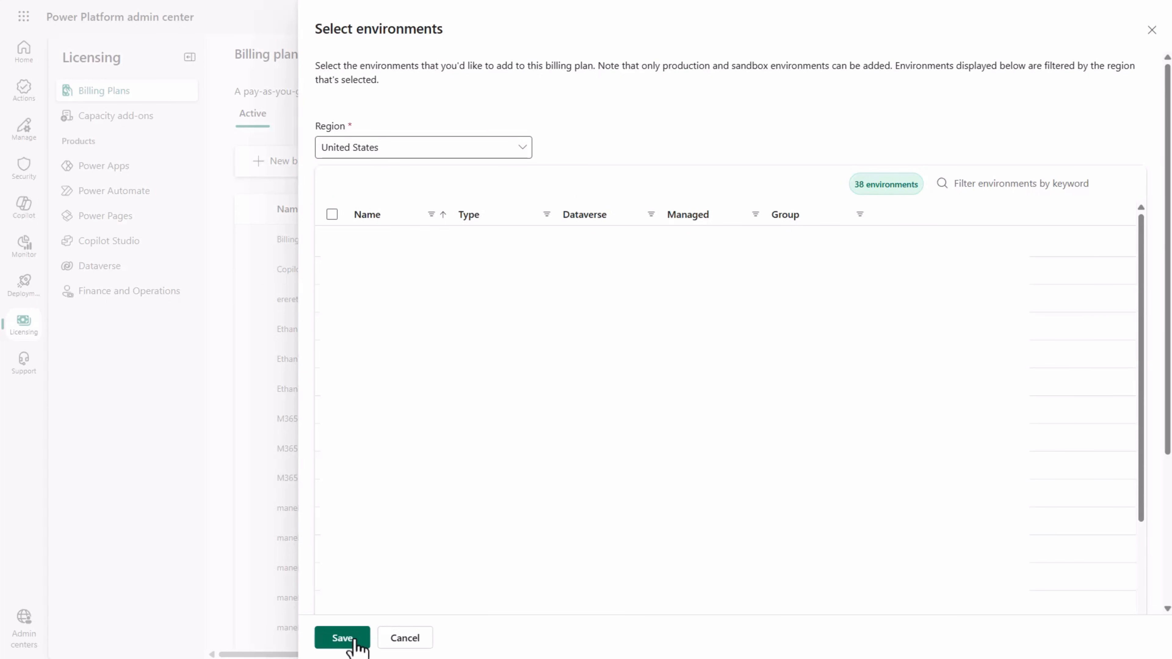
# Save BCBillingPolicy as an enabled billing plan and go to the Environments list.
pyautogui.click(342, 637)
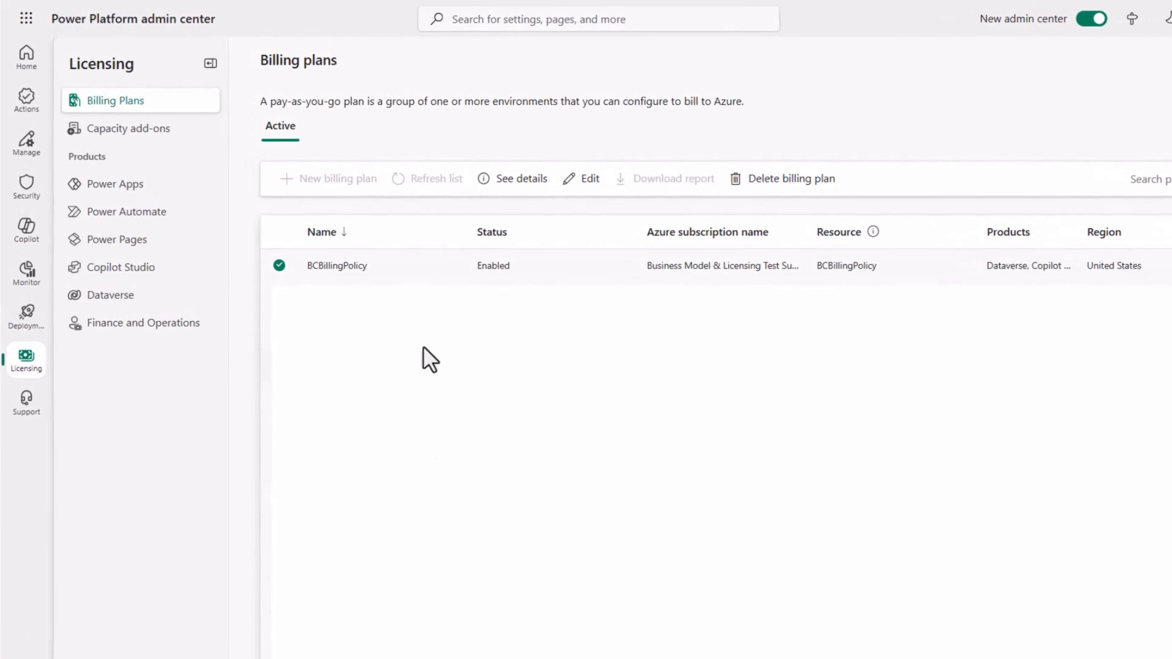
pyautogui.moveTo(429, 283)
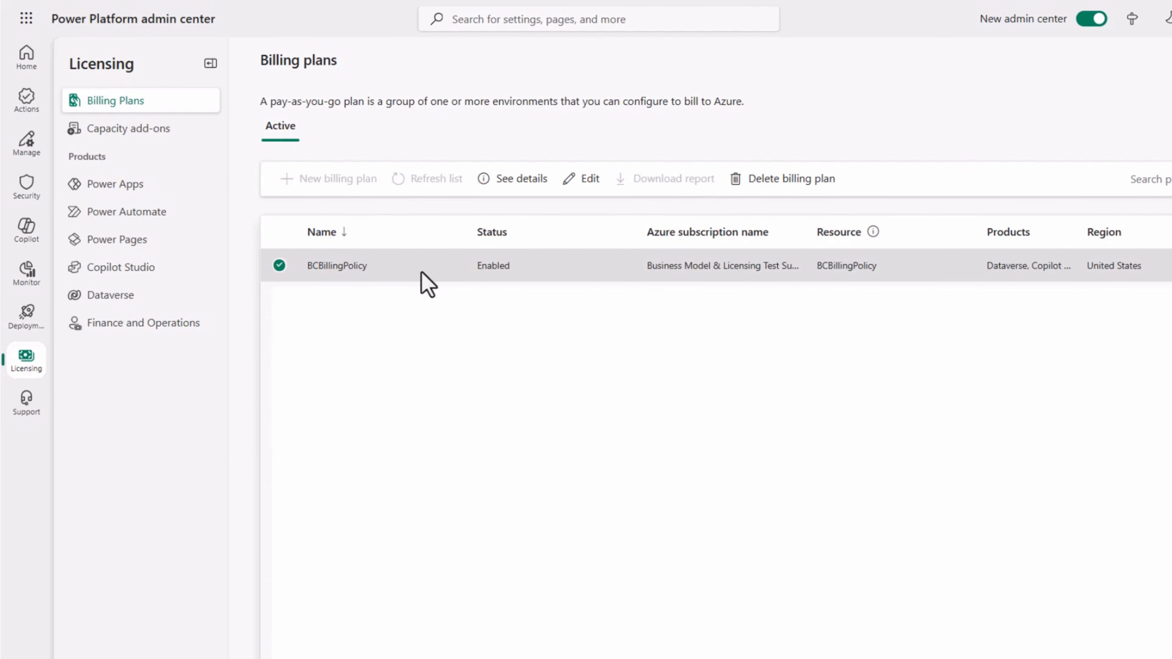
pyautogui.click(25, 142)
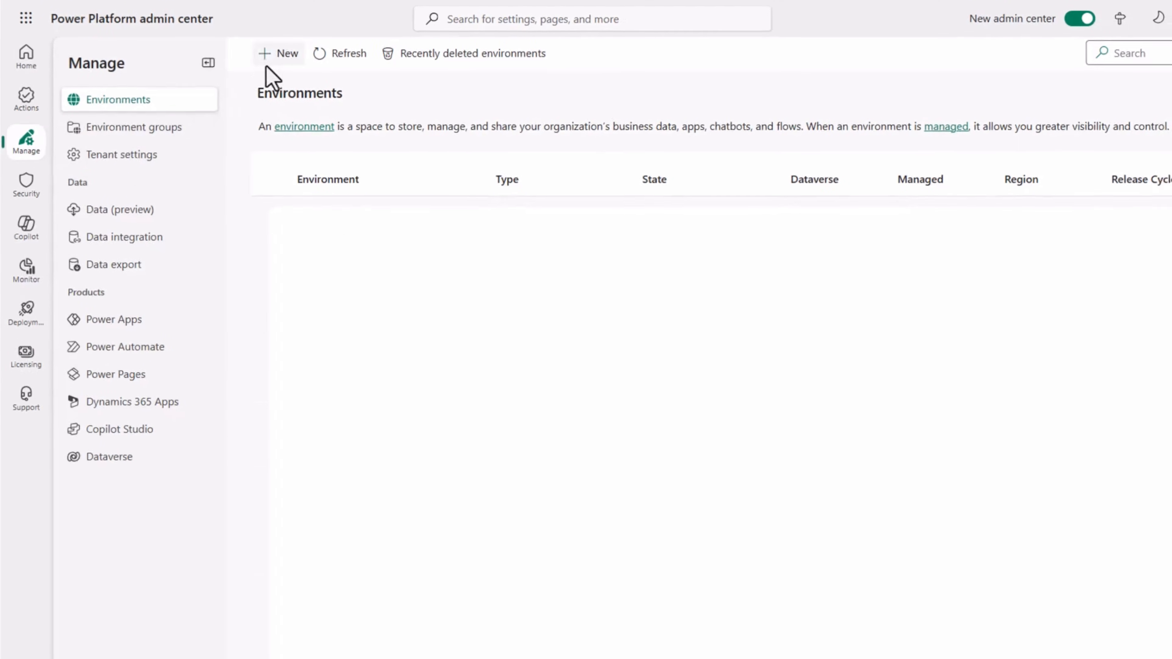
# Create environment BCBillingEnvironment with pay-as-you-go Azure billing under BCBillingPolicy.
pyautogui.click(280, 53)
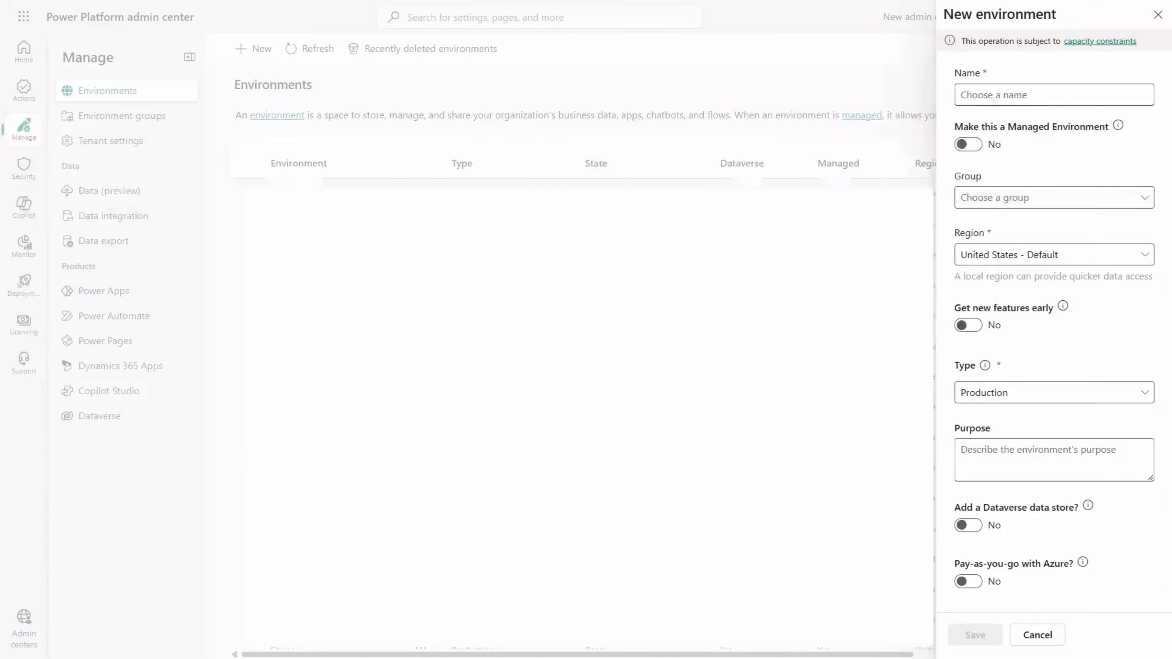
pyautogui.write('BCBillingEnvironment')
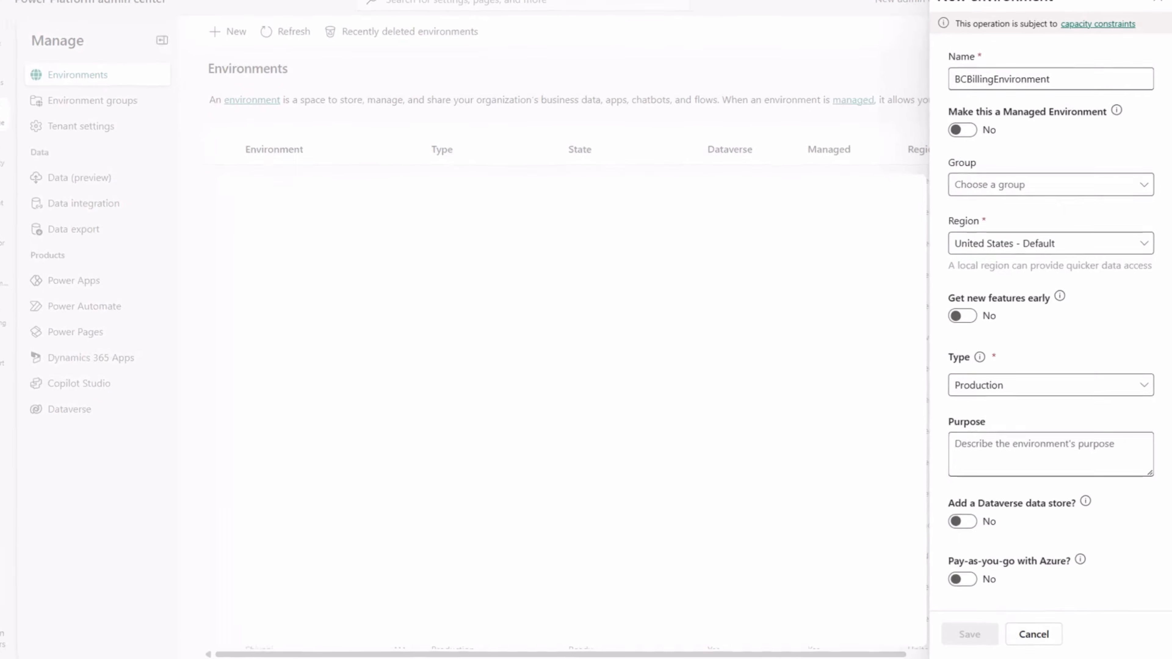
pyautogui.scroll(-3)
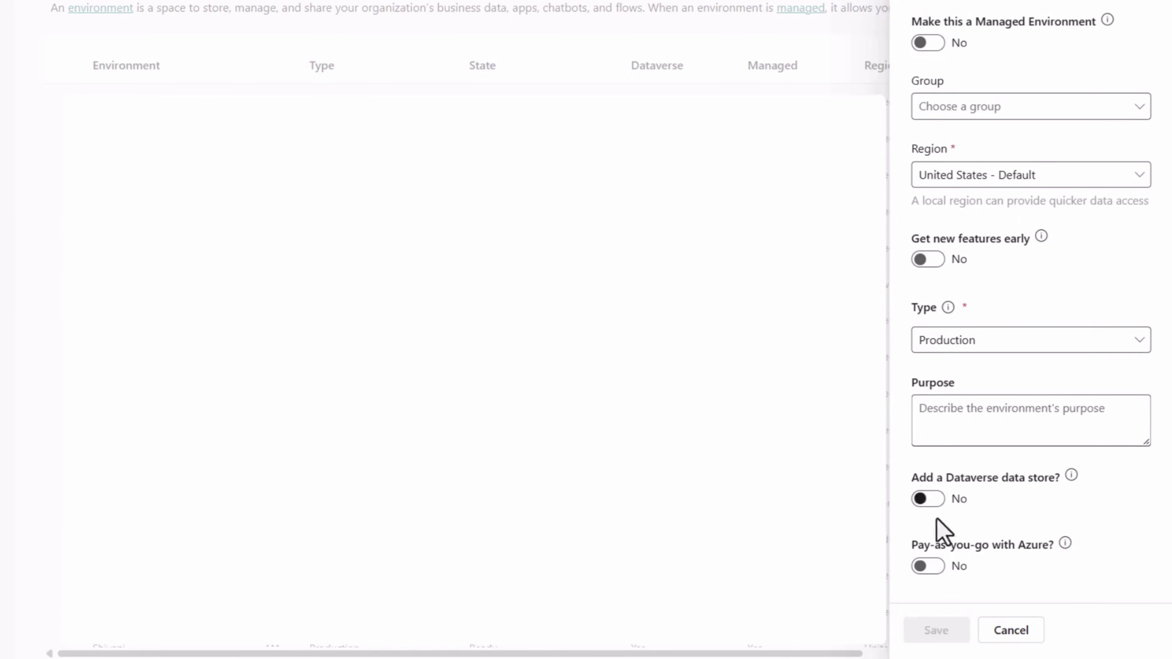
pyautogui.click(928, 565)
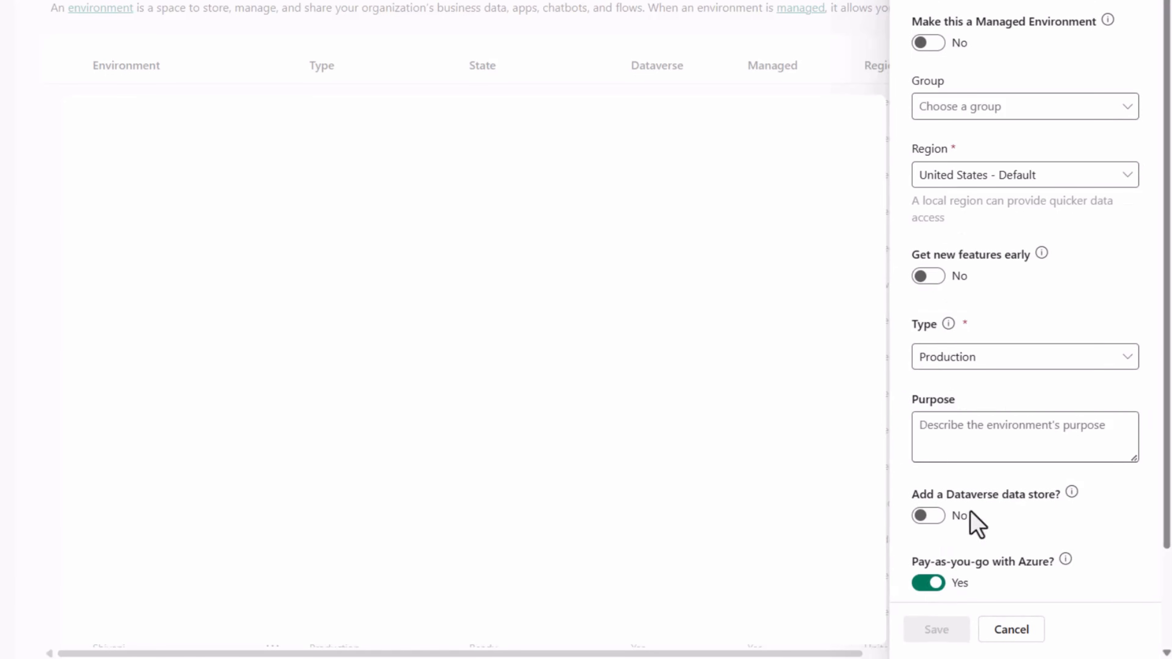
pyautogui.scroll(-3)
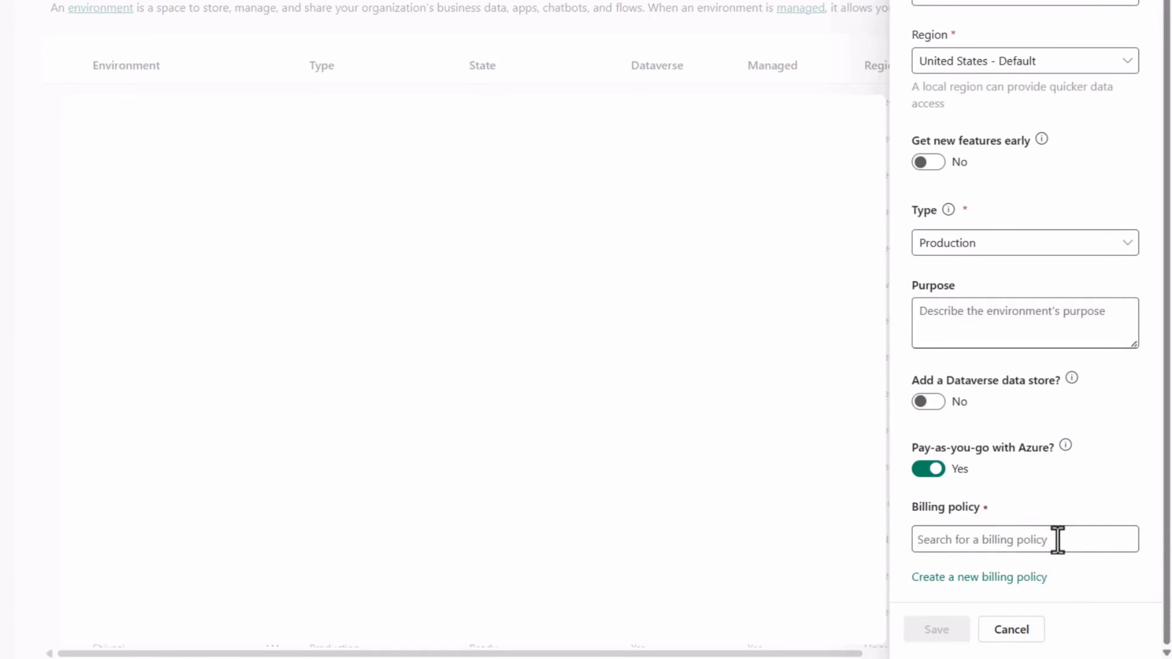
pyautogui.click(981, 540)
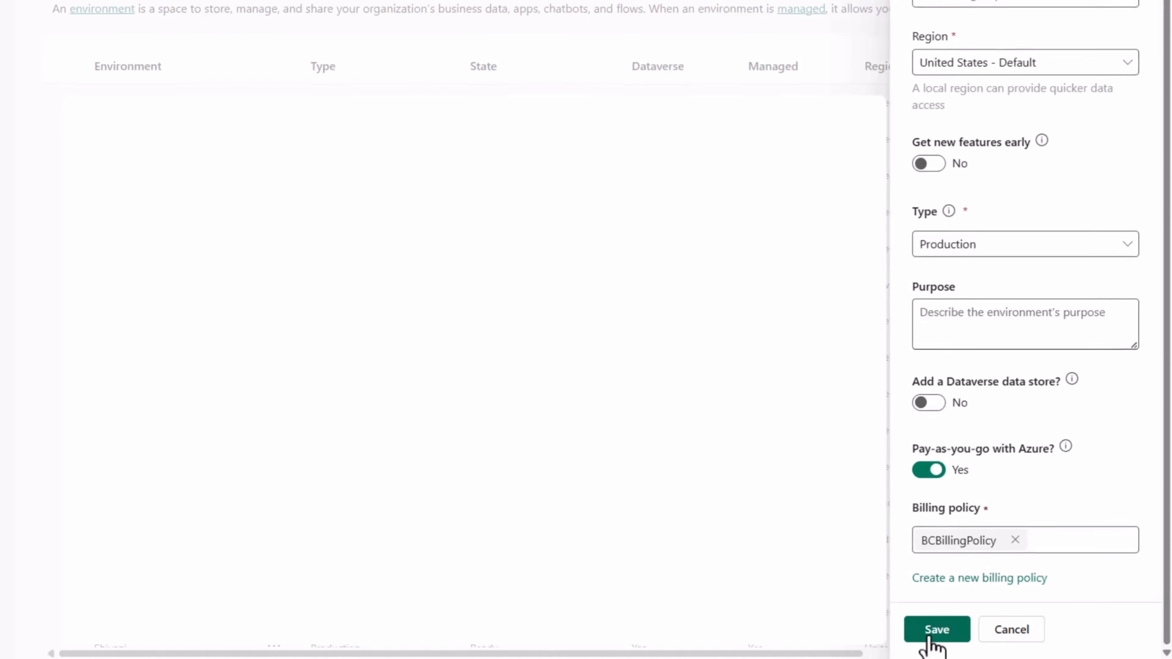
pyautogui.click(936, 629)
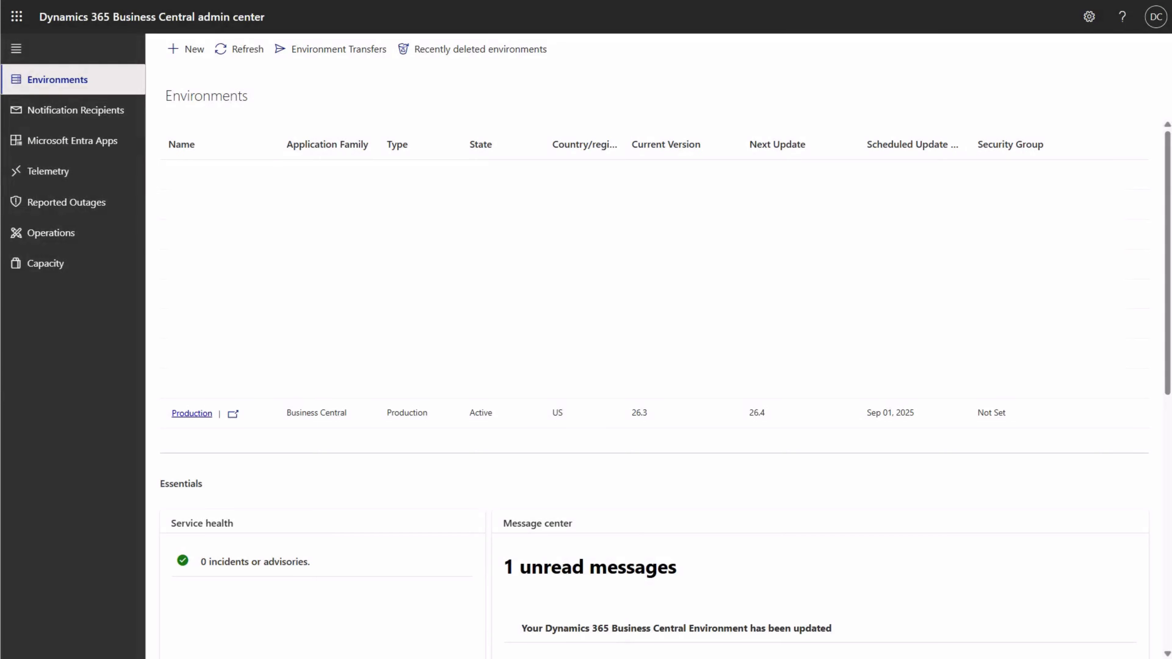
# Link the Production Business Central environment to BCBillingEnvironment.
pyautogui.click(191, 413)
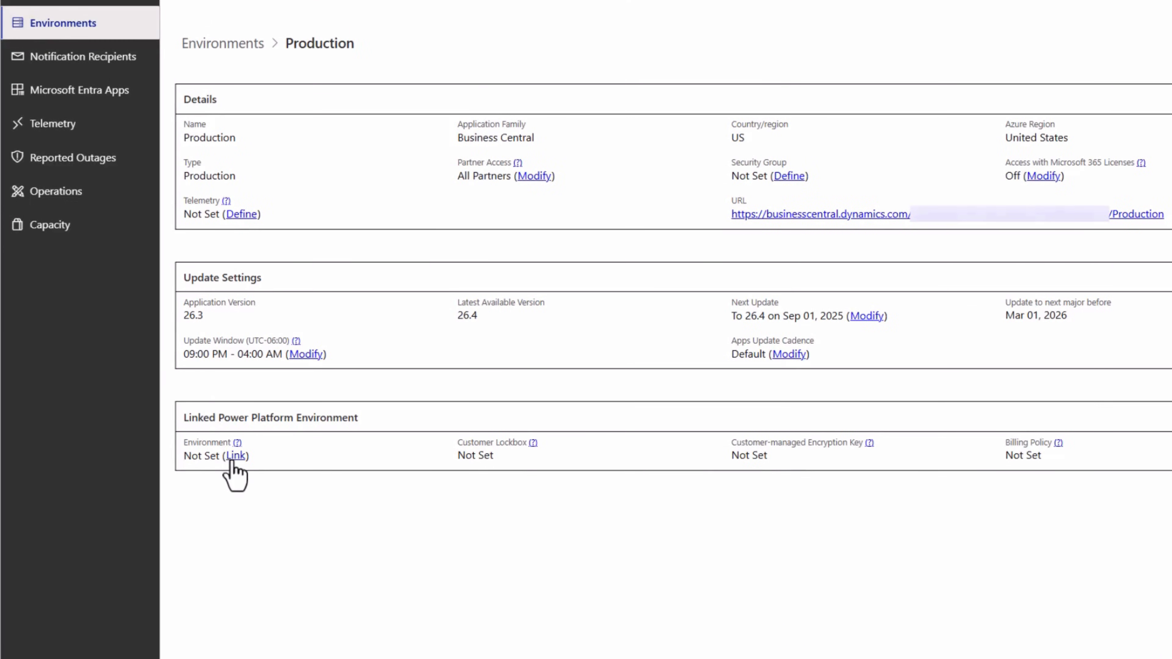
pyautogui.click(234, 456)
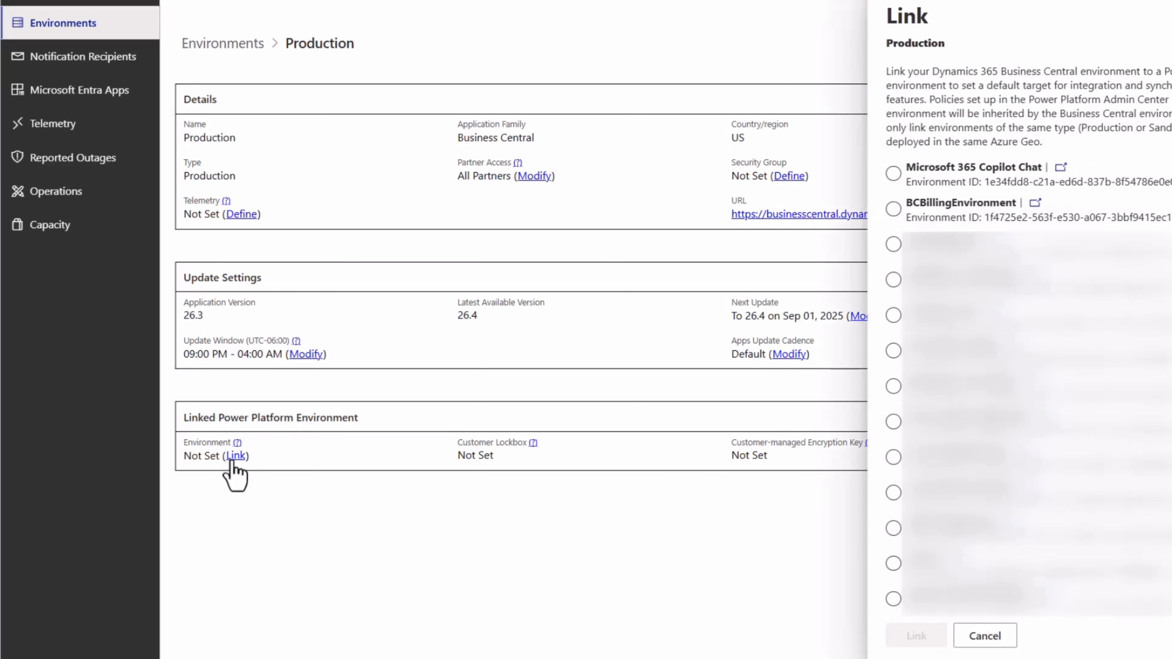
pyautogui.click(892, 209)
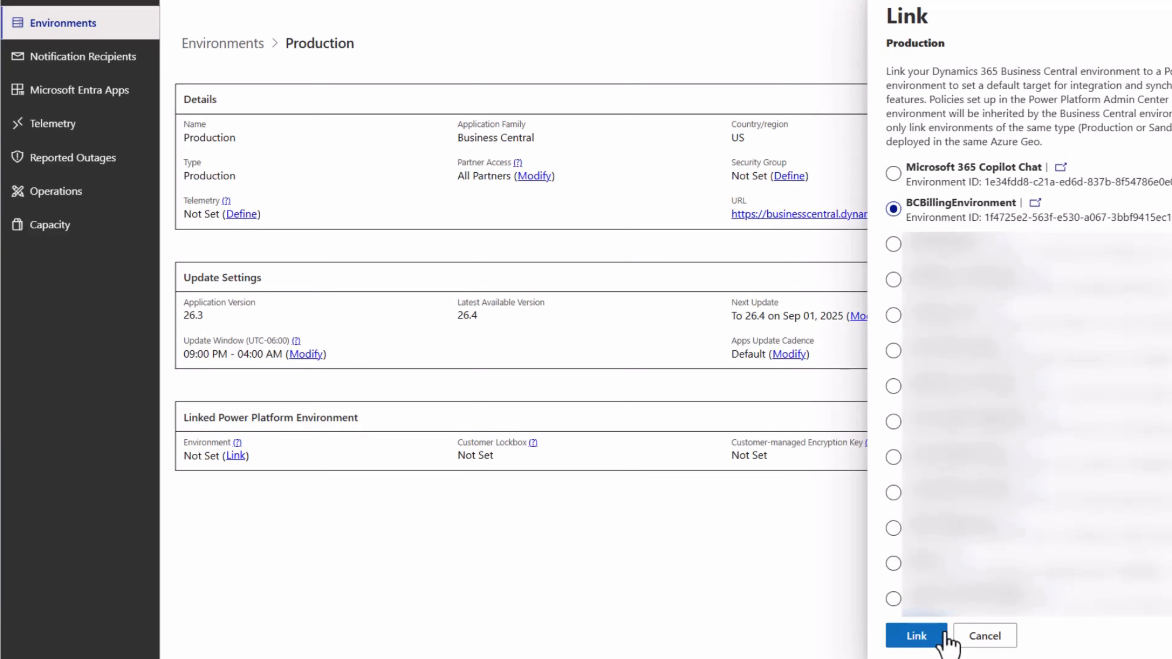
pyautogui.click(915, 636)
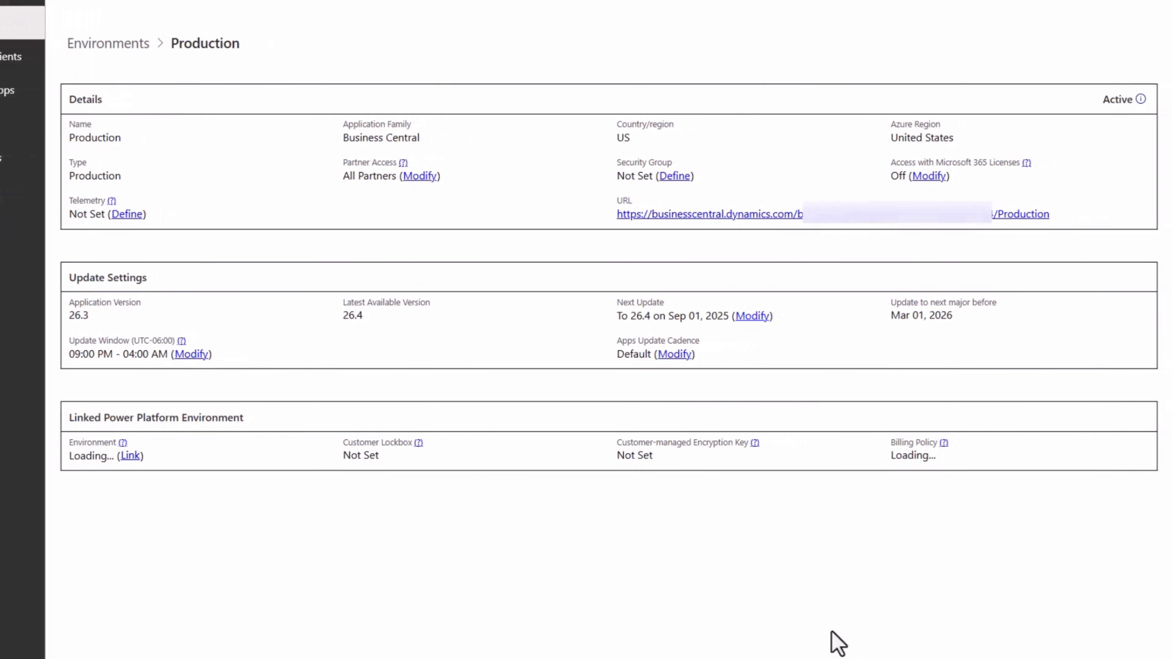
pyautogui.moveTo(963, 503)
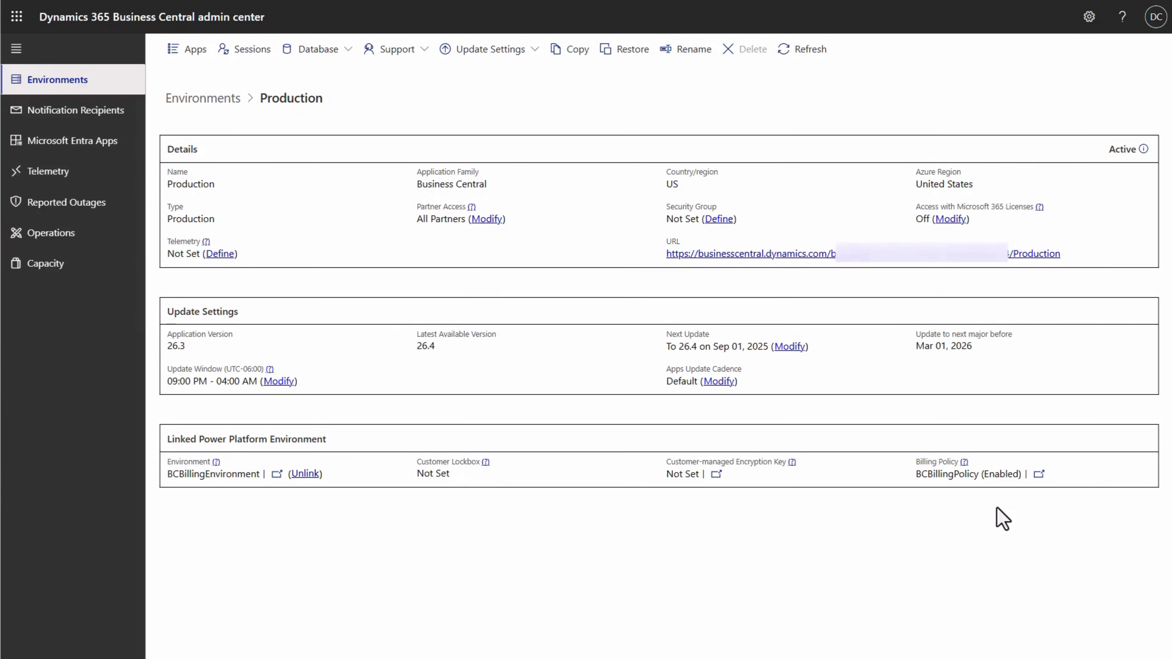
# Launch Business Central from the Production environment to review the Sales Order Agent's tasks.
pyautogui.click(751, 253)
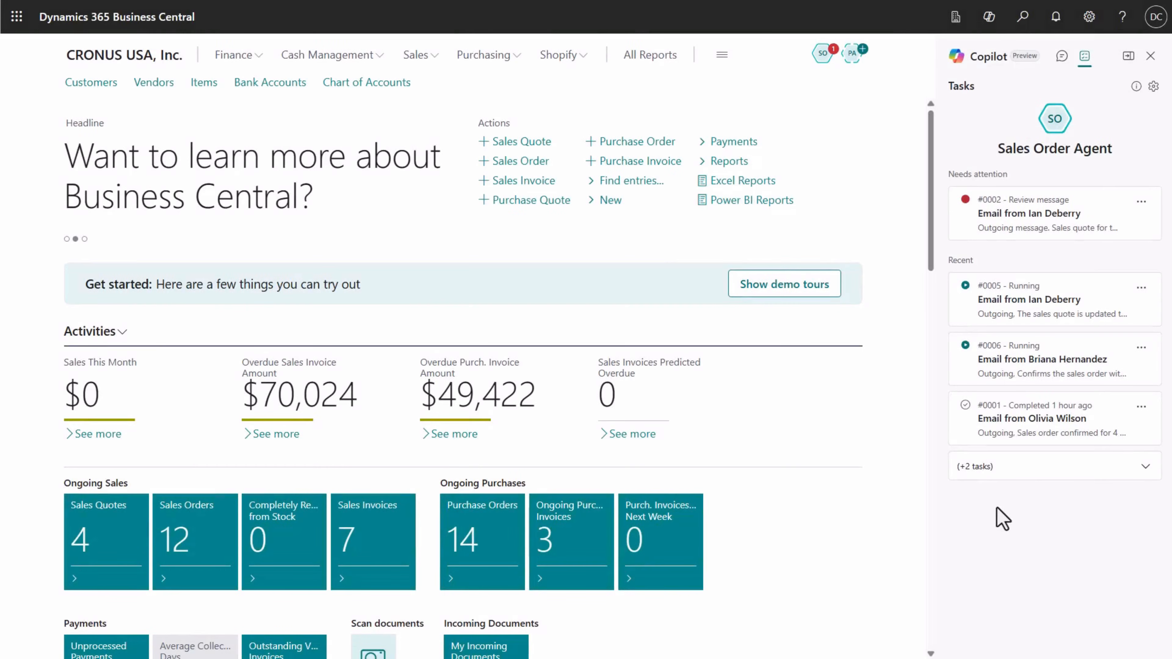
pyautogui.moveTo(969, 377)
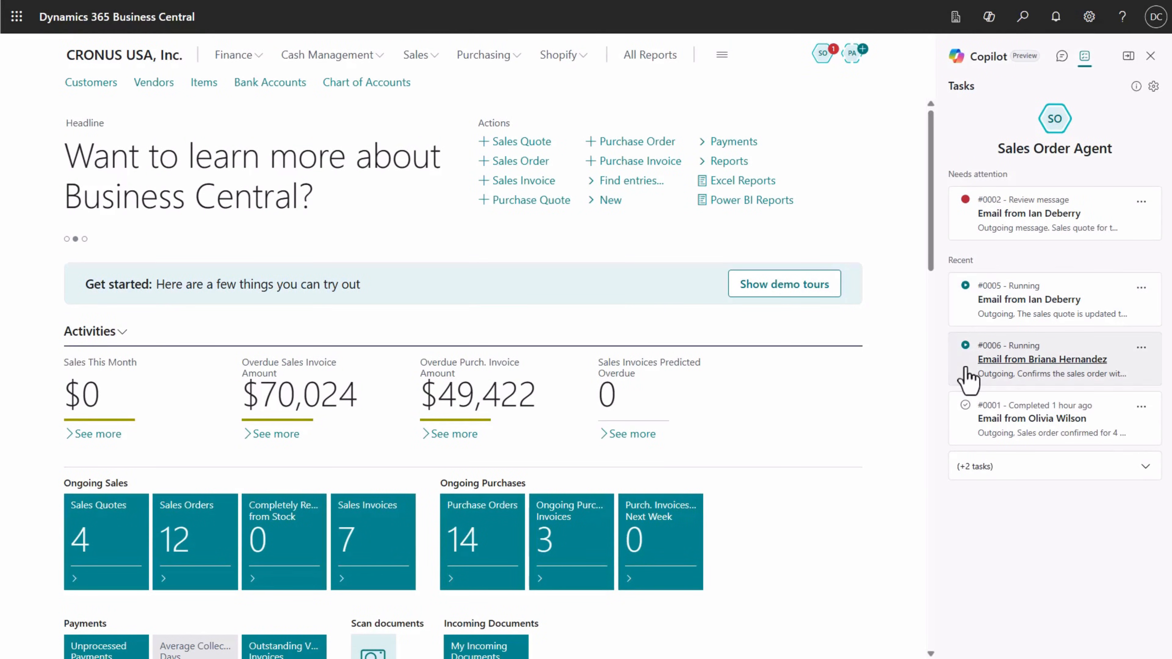
pyautogui.moveTo(882, 400)
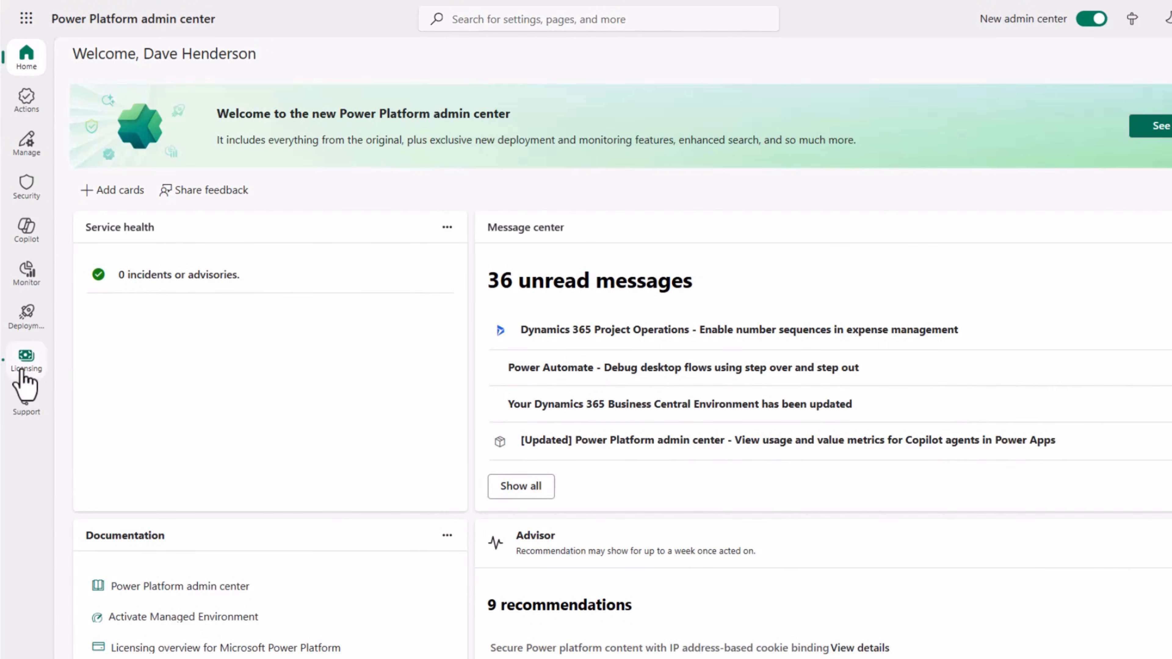
# Show Copilot Studio per-environment consumption for BCBillingEnvironment: 40 agent-action and 22 generative-answer messages.
pyautogui.click(26, 363)
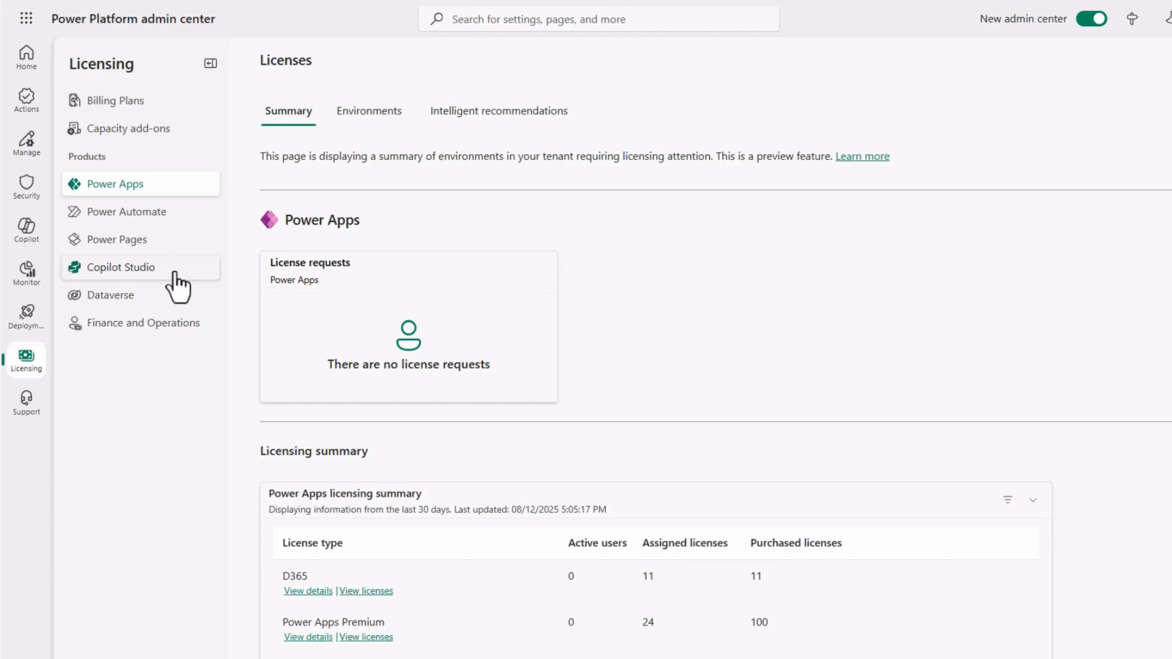
pyautogui.click(122, 266)
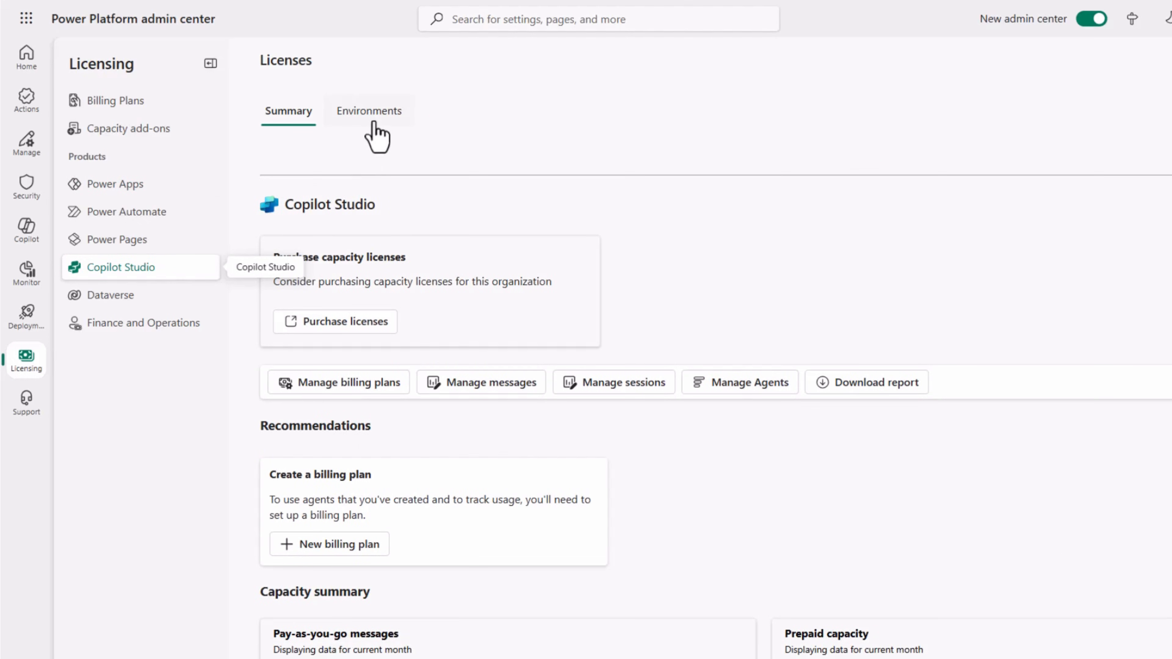
pyautogui.click(367, 111)
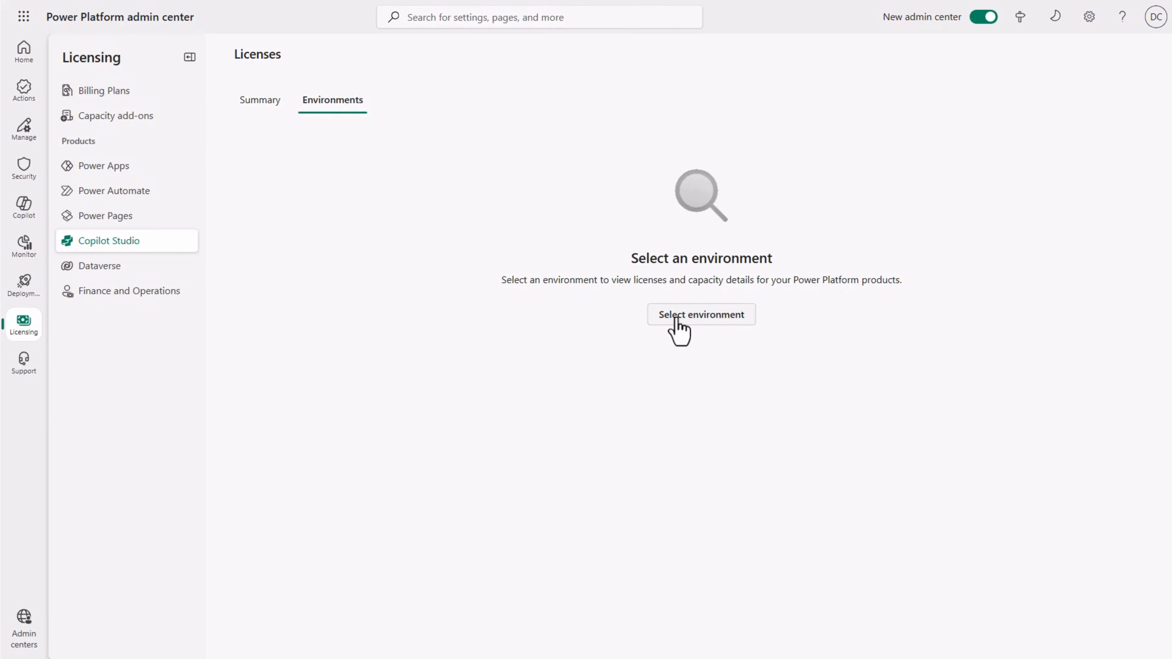
pyautogui.click(700, 313)
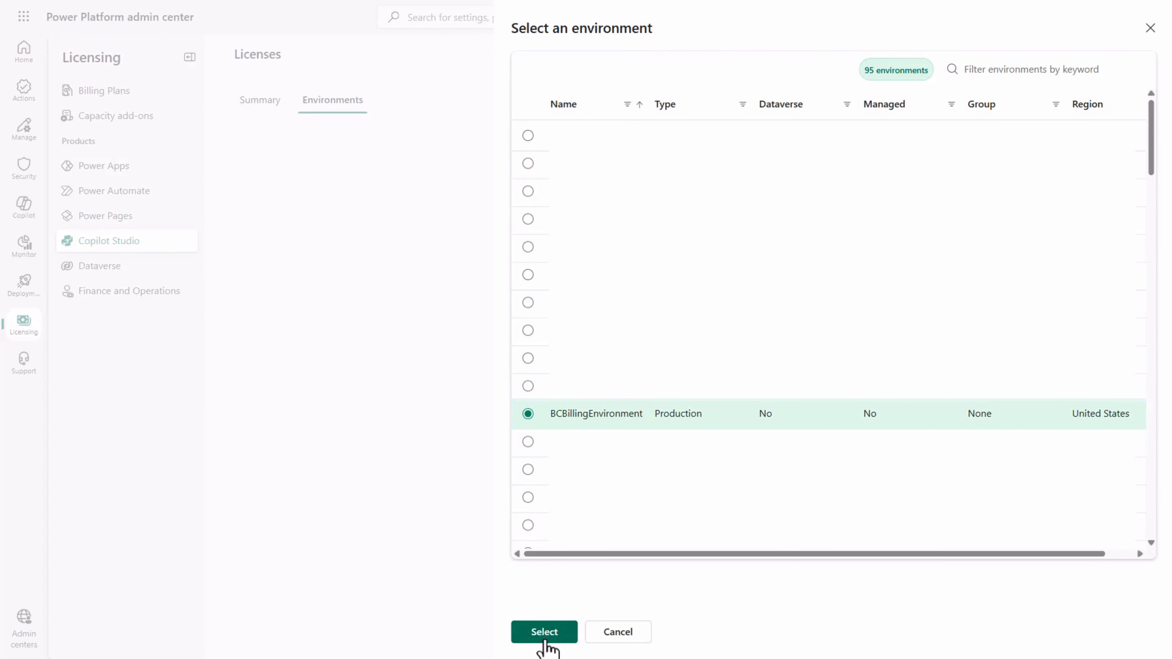
pyautogui.click(543, 631)
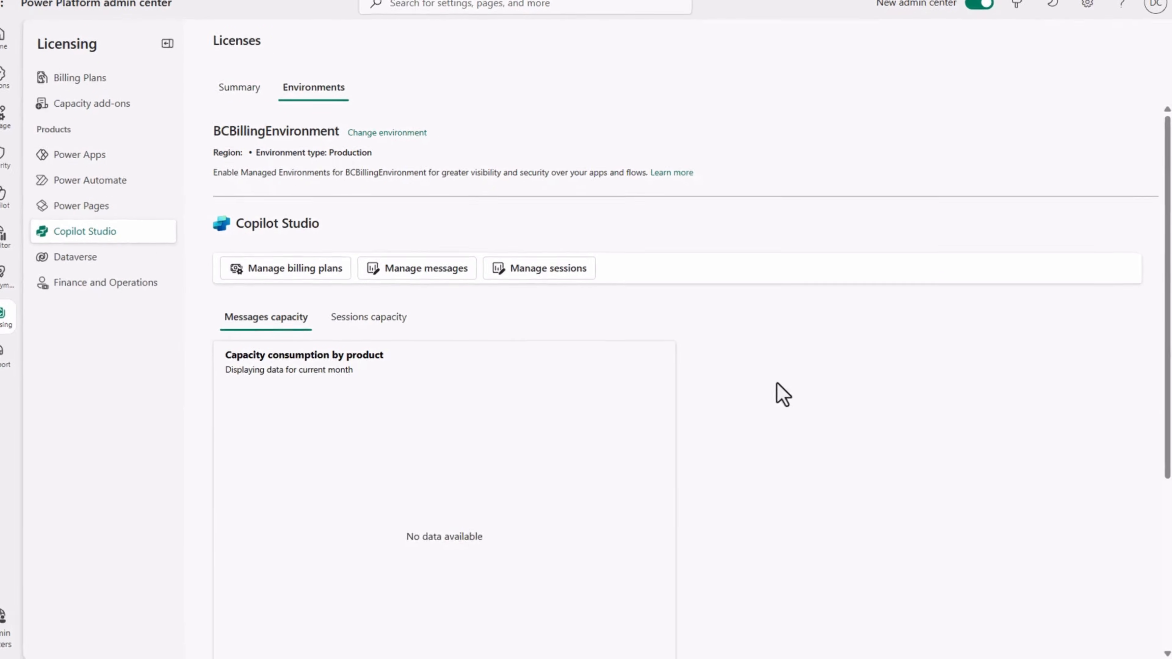
pyautogui.scroll(-3)
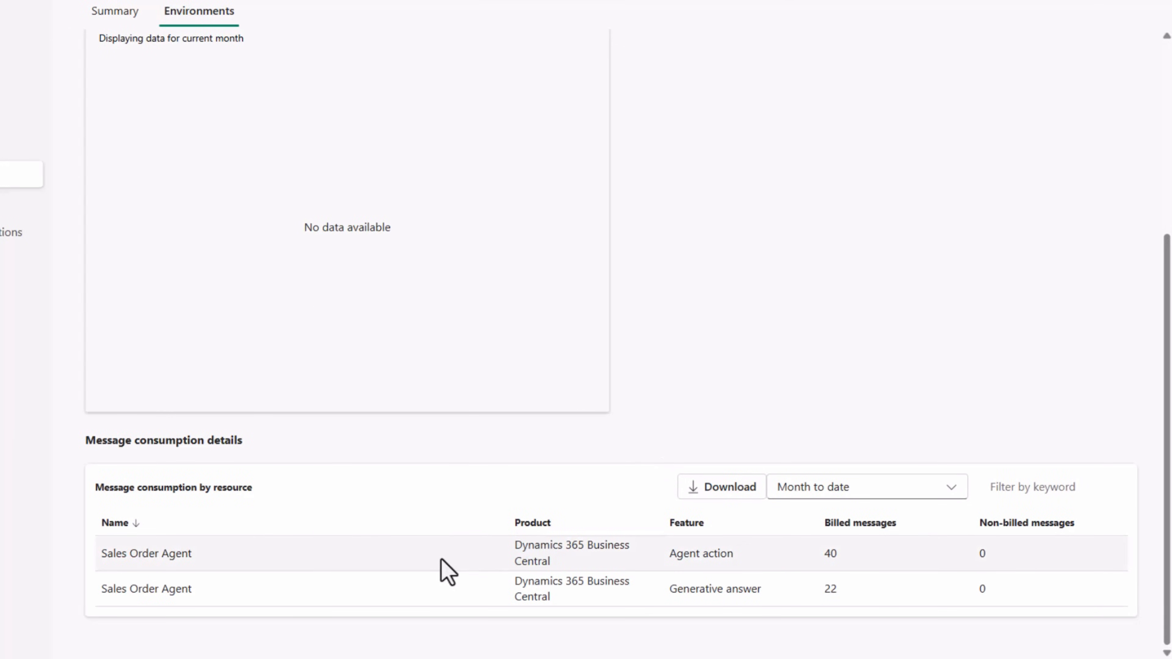
pyautogui.moveTo(445, 601)
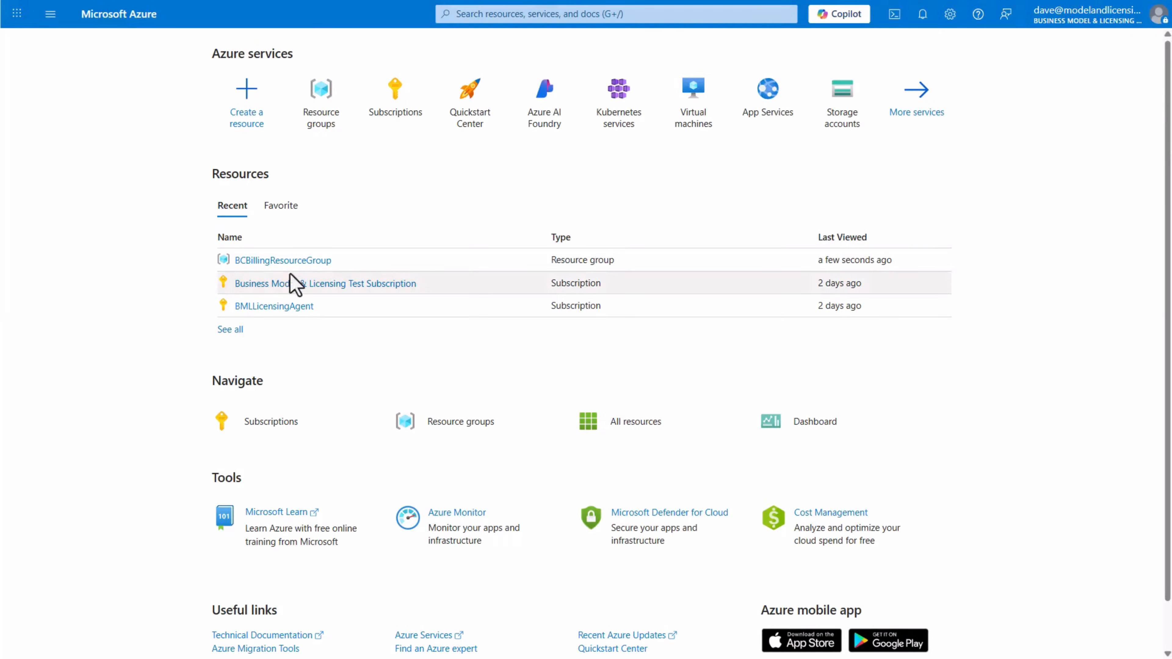
pyautogui.moveTo(282, 260)
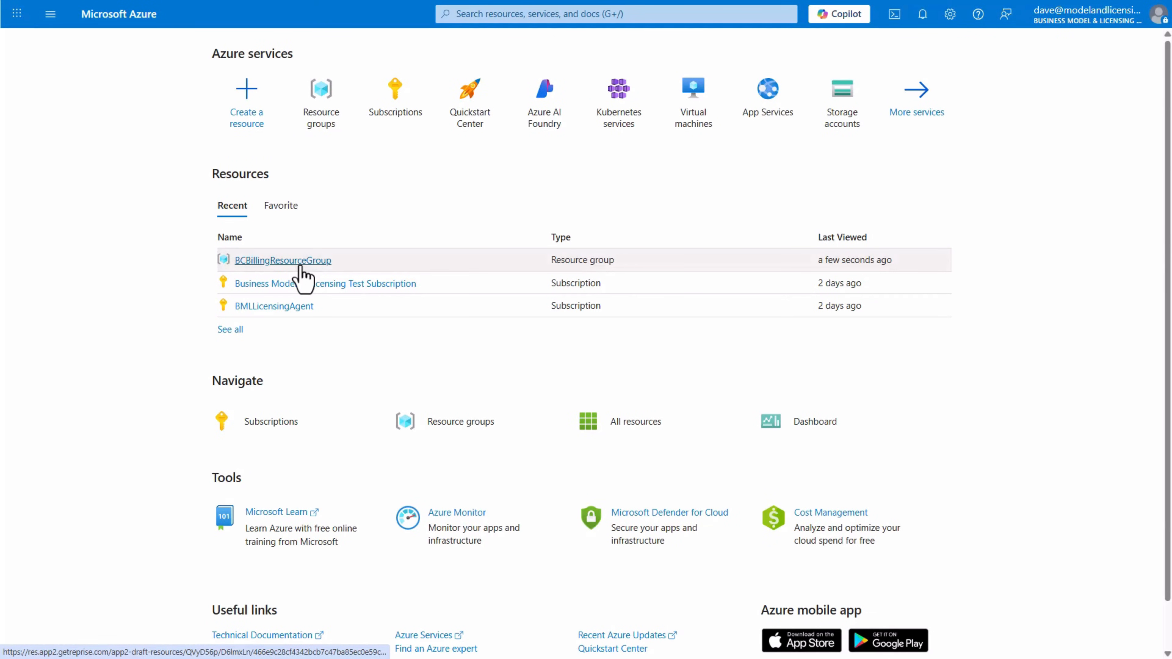
# View BCBillingResourceGroup's cost analysis showing $0.62 for August 2025 from Copilot Studio.
pyautogui.click(282, 260)
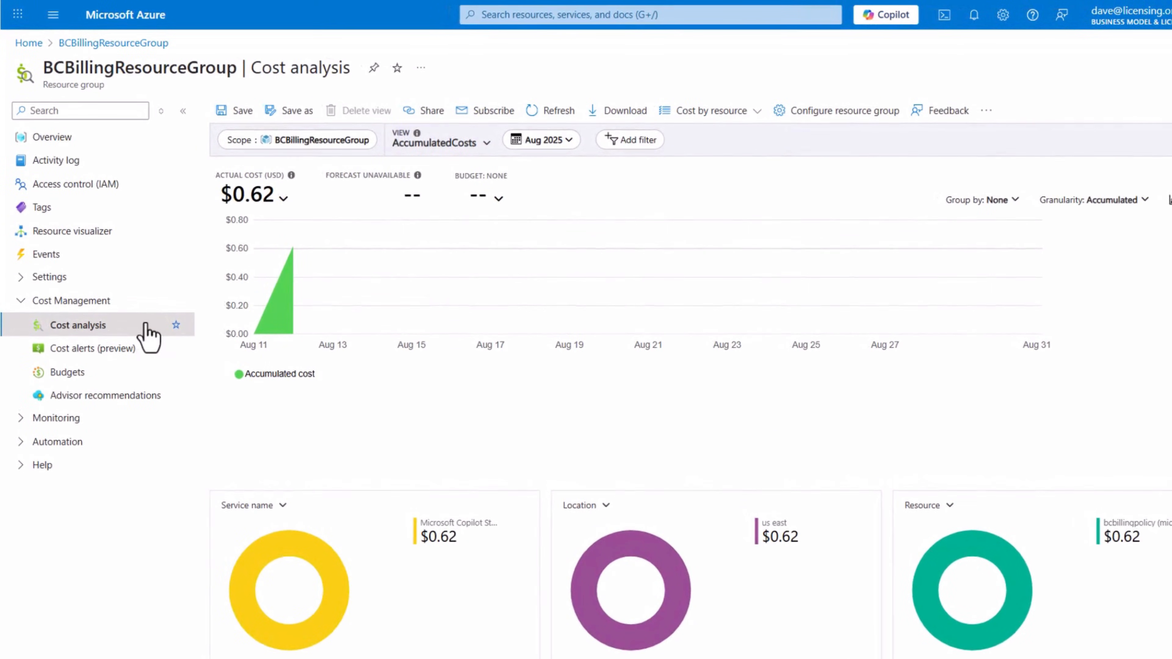
pyautogui.moveTo(246, 306)
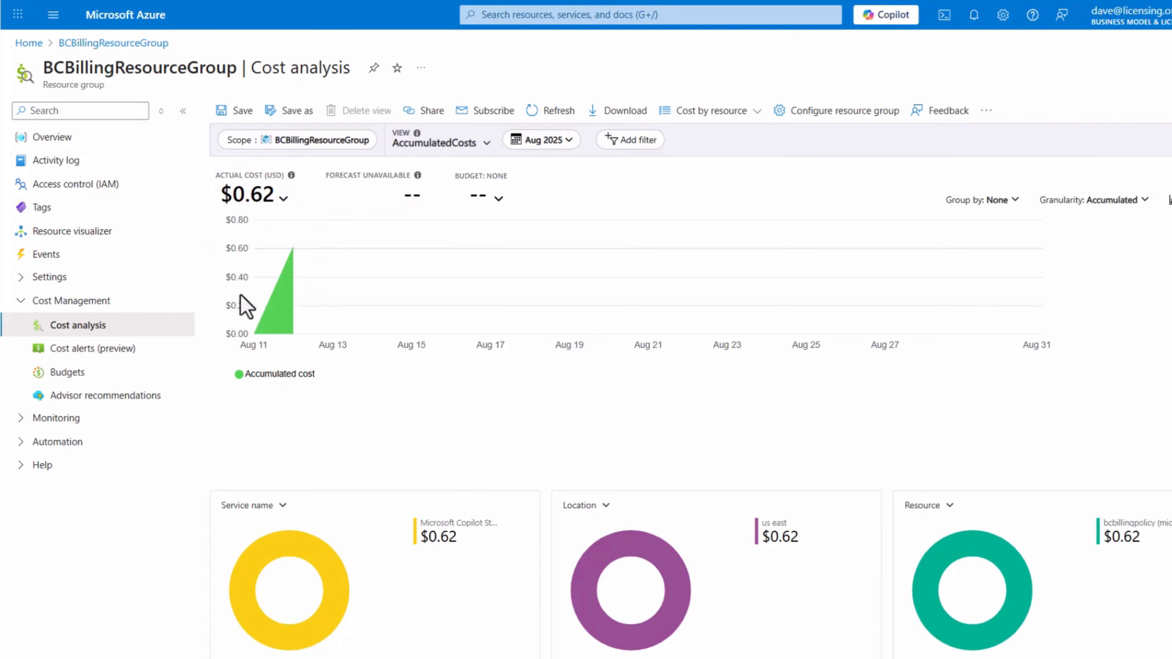
pyautogui.moveTo(372, 240)
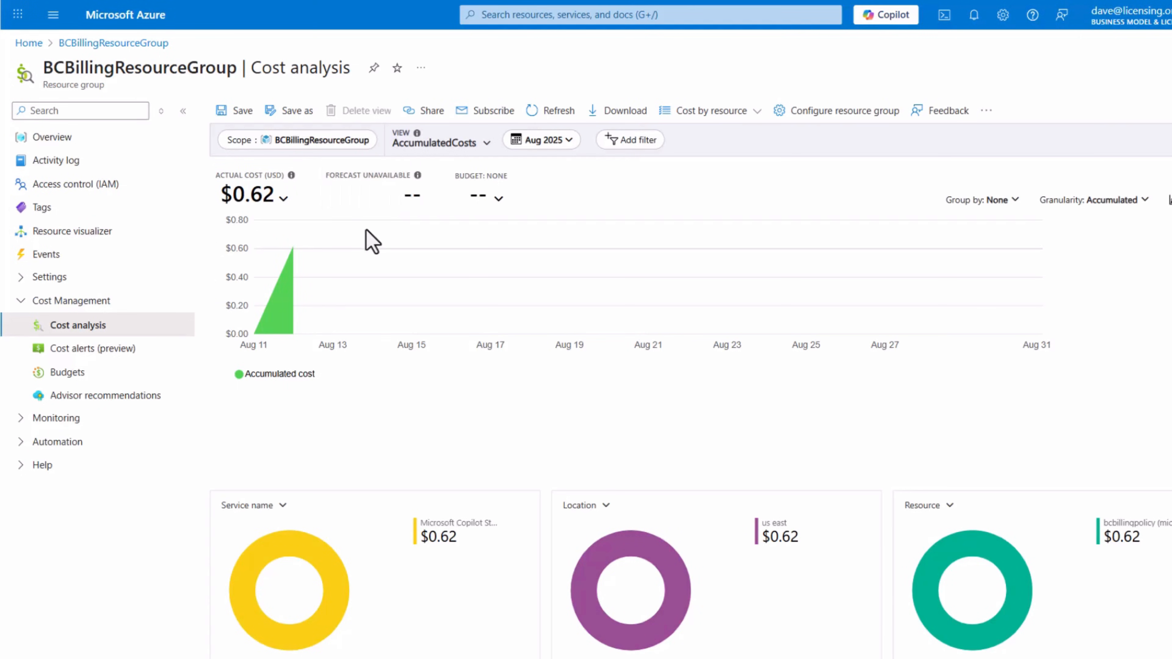
pyautogui.moveTo(349, 254)
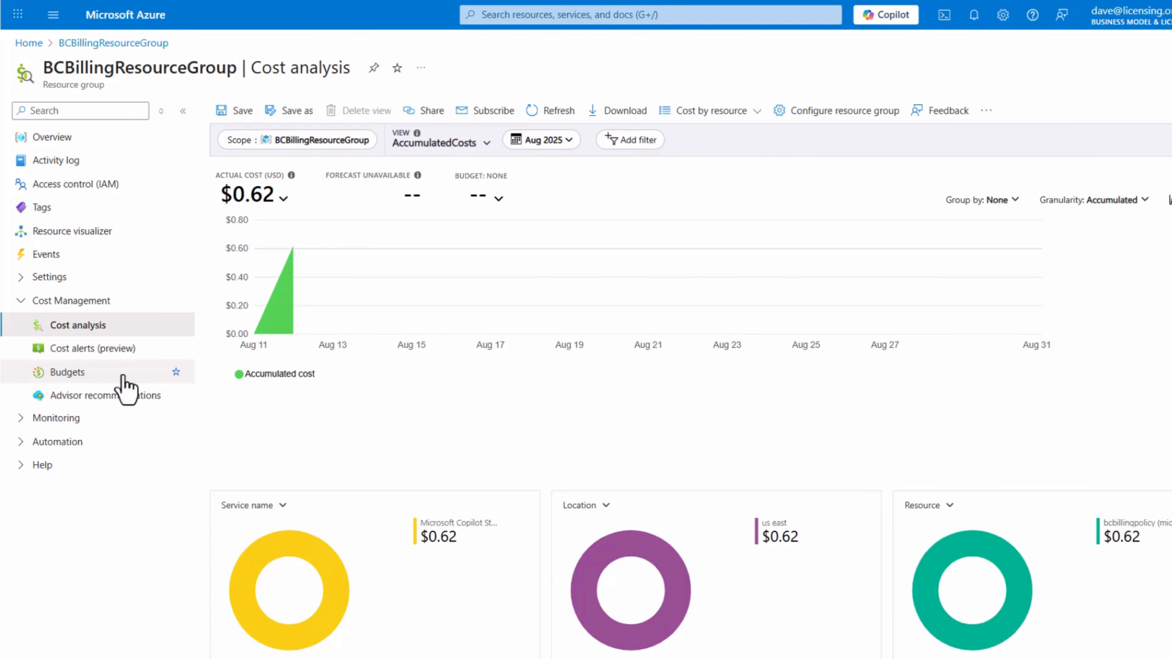
# Start a new budget on the resource group, filtered to Meter: Pay As You Go Message.
pyautogui.click(67, 371)
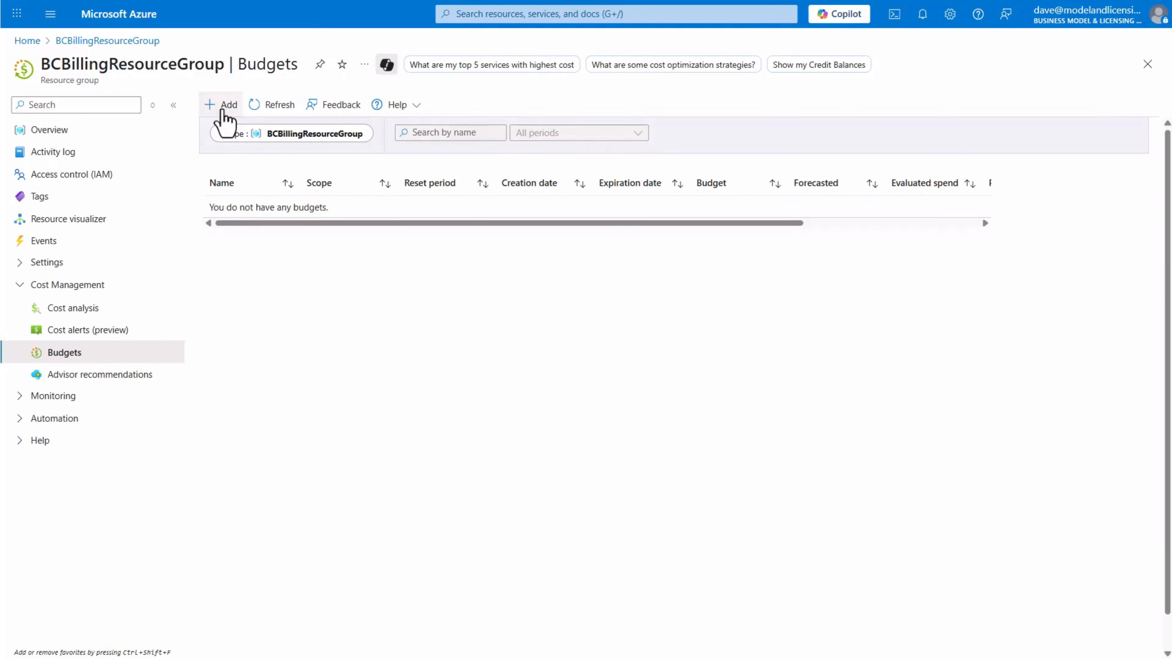
pyautogui.click(222, 104)
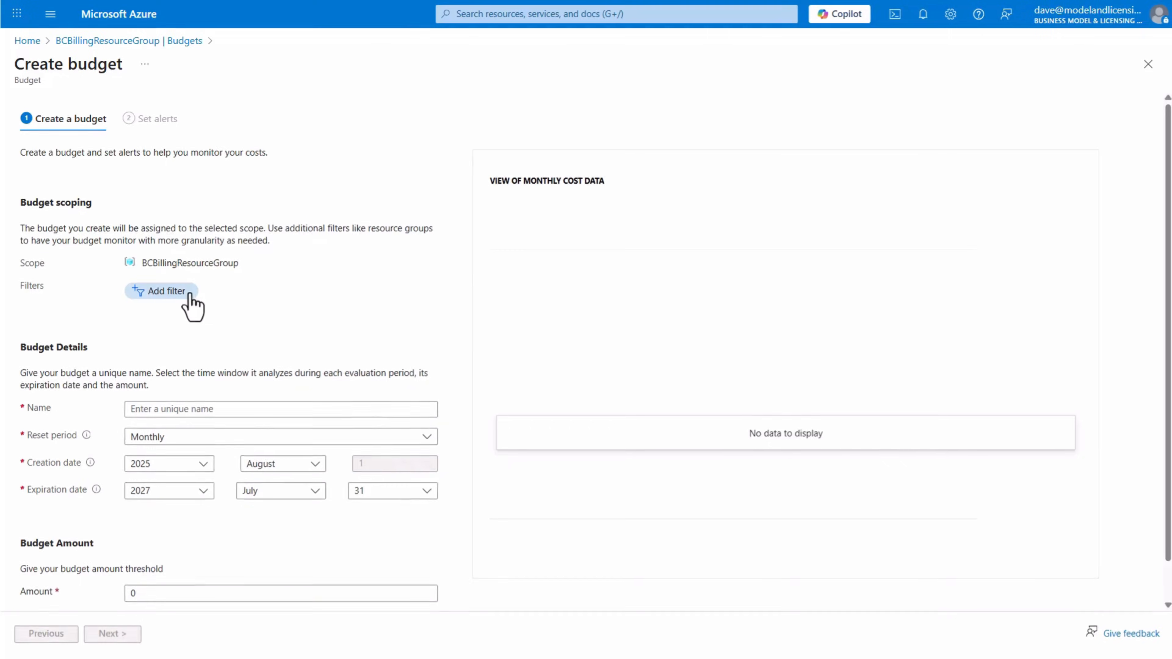
pyautogui.click(161, 291)
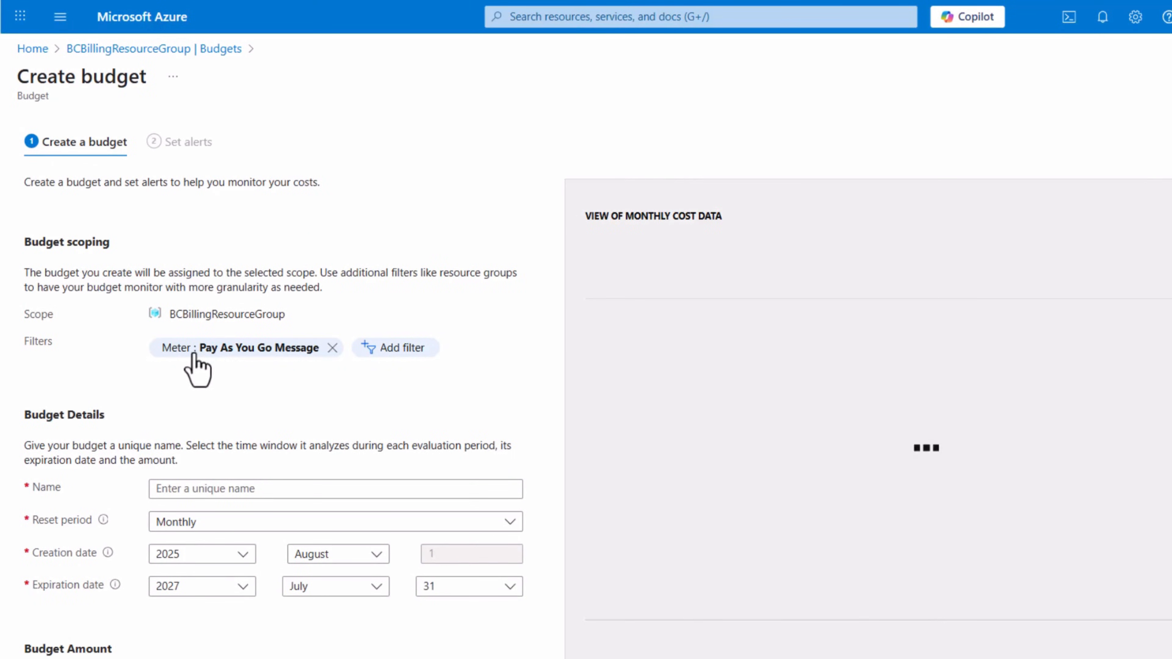
pyautogui.moveTo(309, 370)
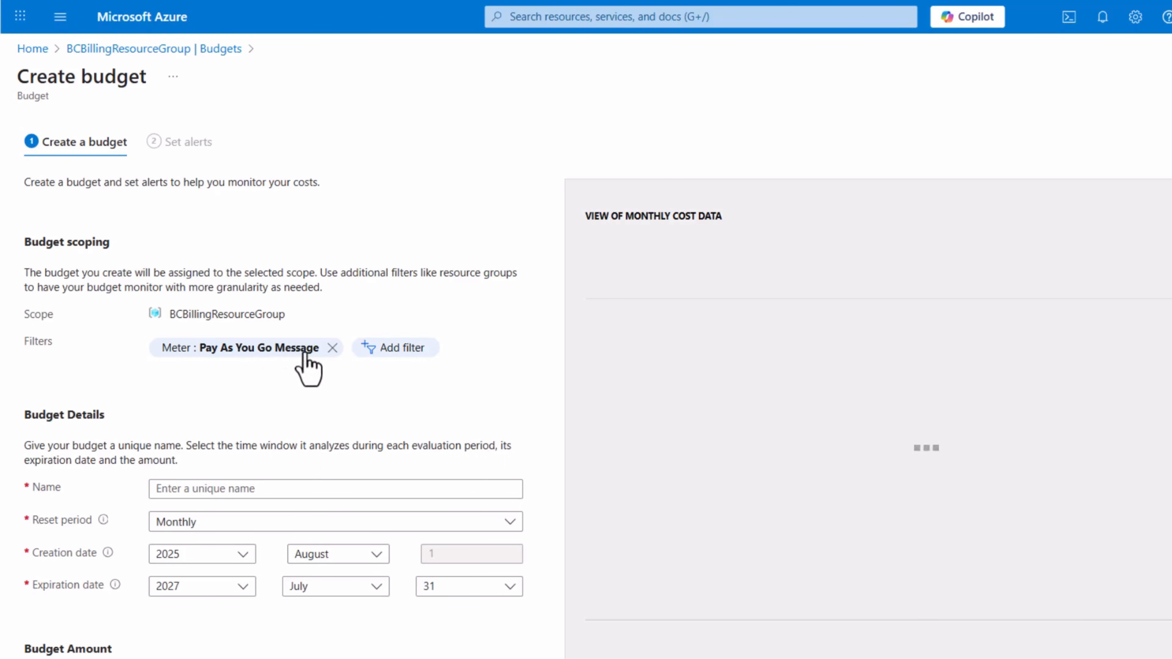
# Name the budget MCSMessagesBudget with a $20 monthly amount and proceed to alerts.
pyautogui.click(335, 489)
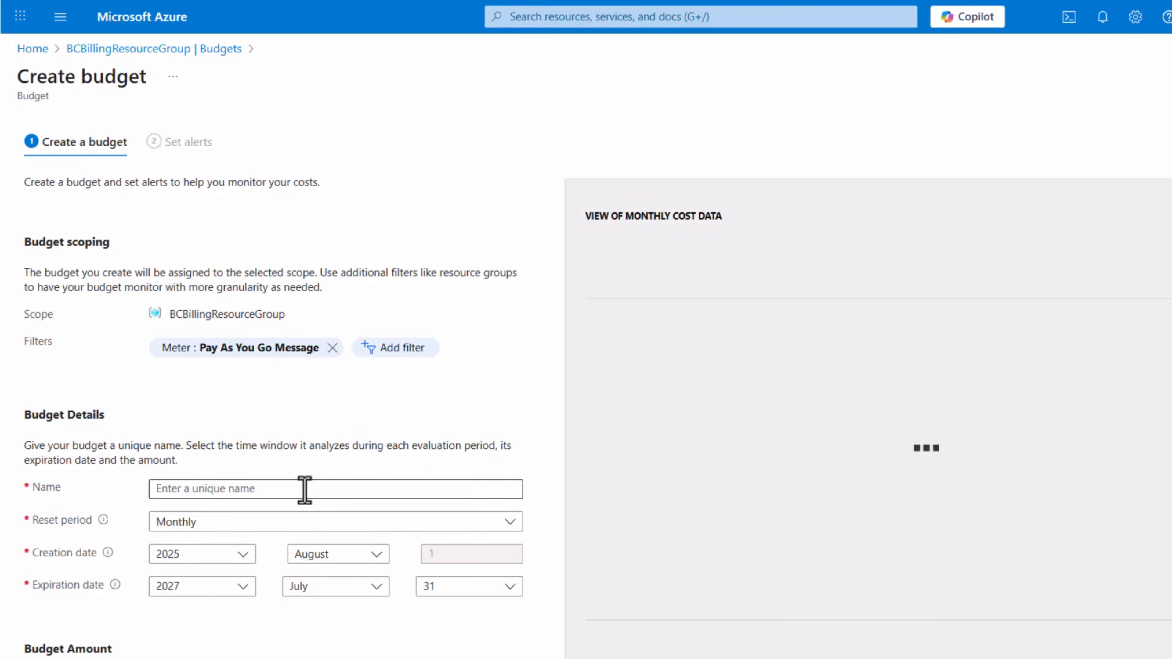
pyautogui.write('MCSMessagesBudget')
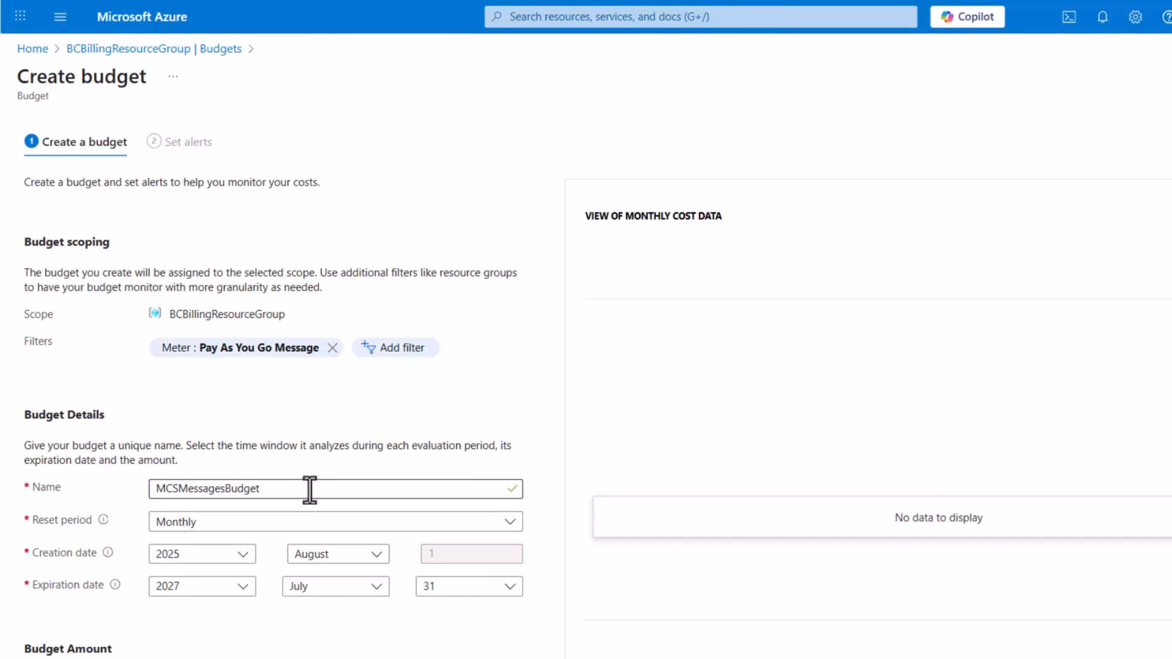
pyautogui.scroll(-3)
pyautogui.write('20')
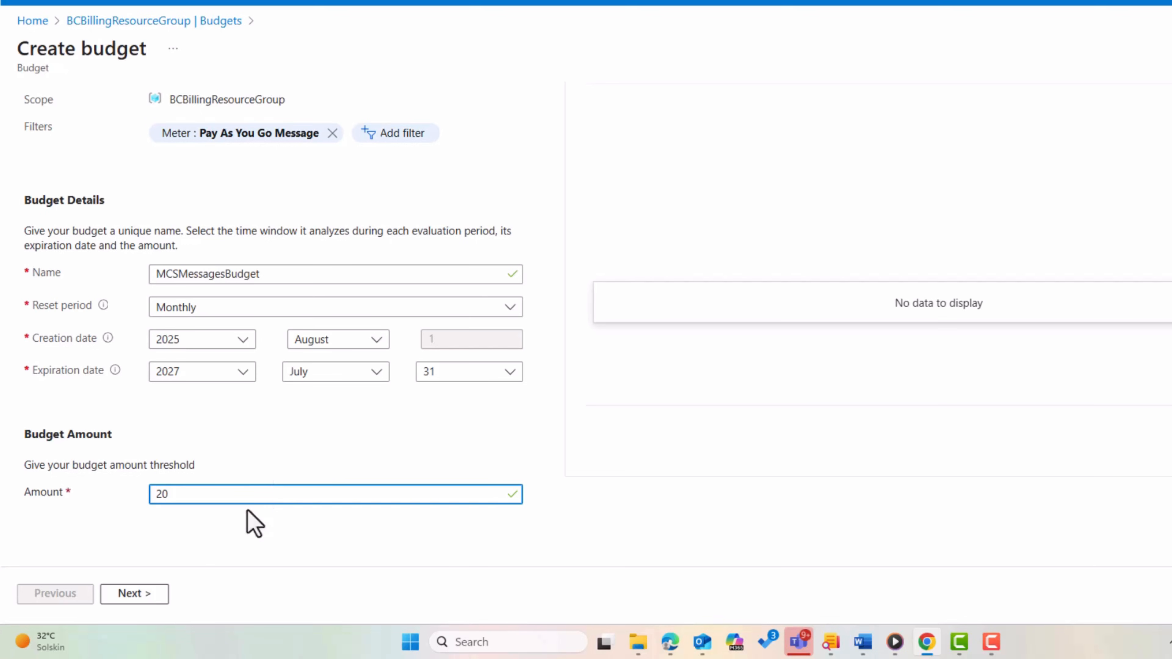
pyautogui.click(133, 593)
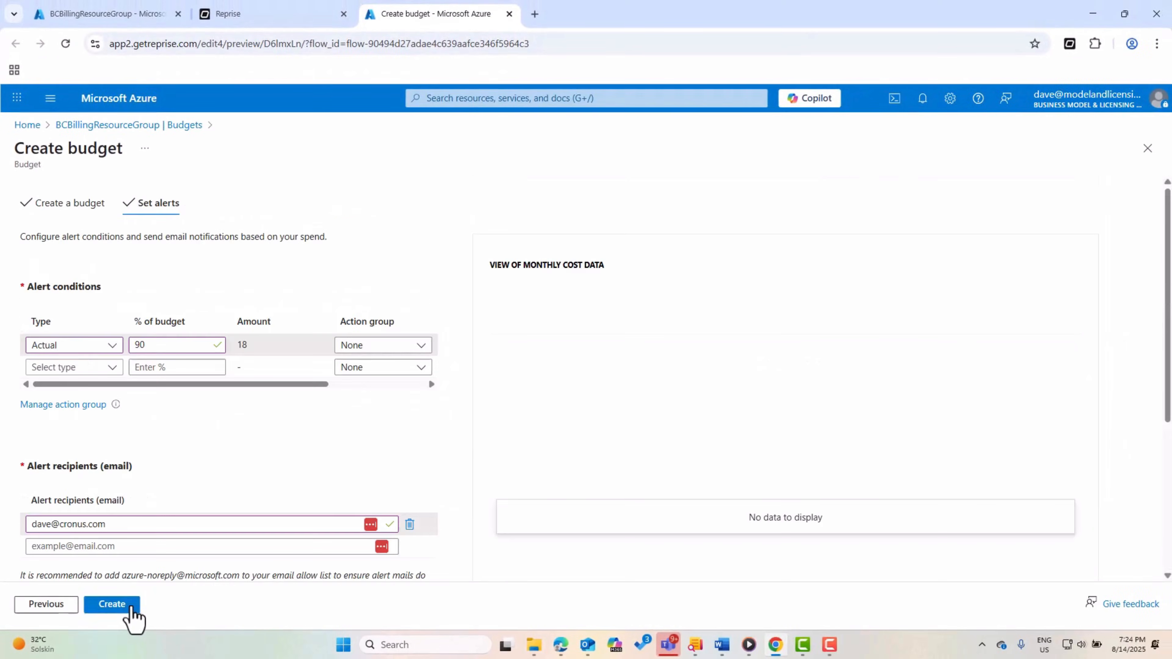
pyautogui.moveTo(86, 357)
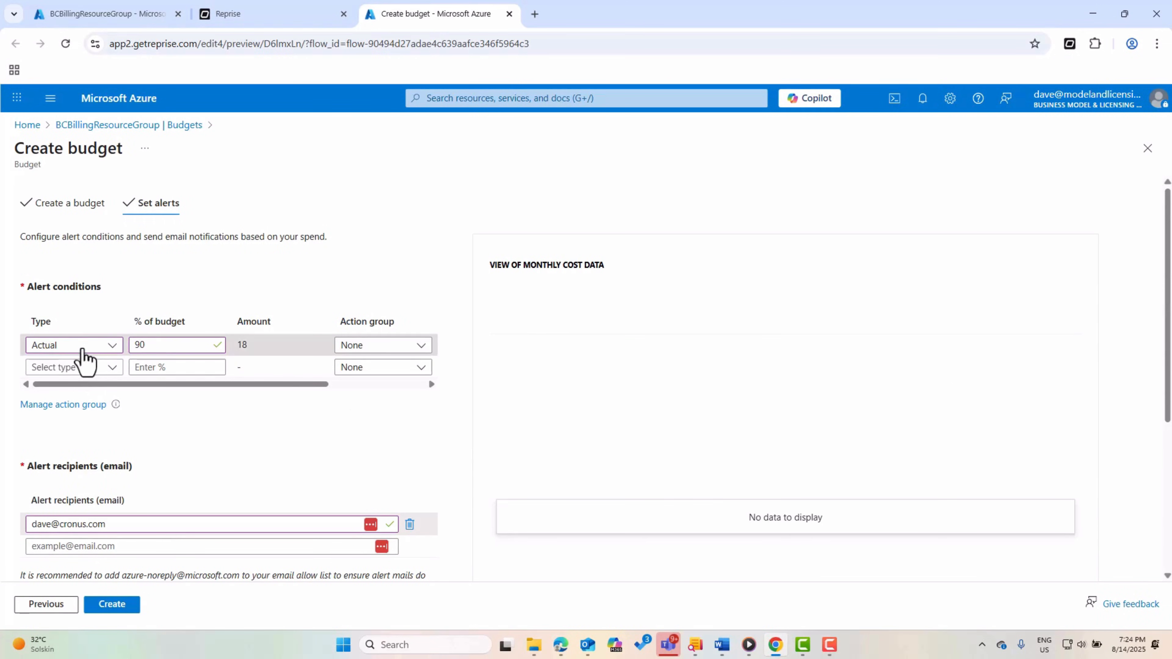
pyautogui.moveTo(267, 357)
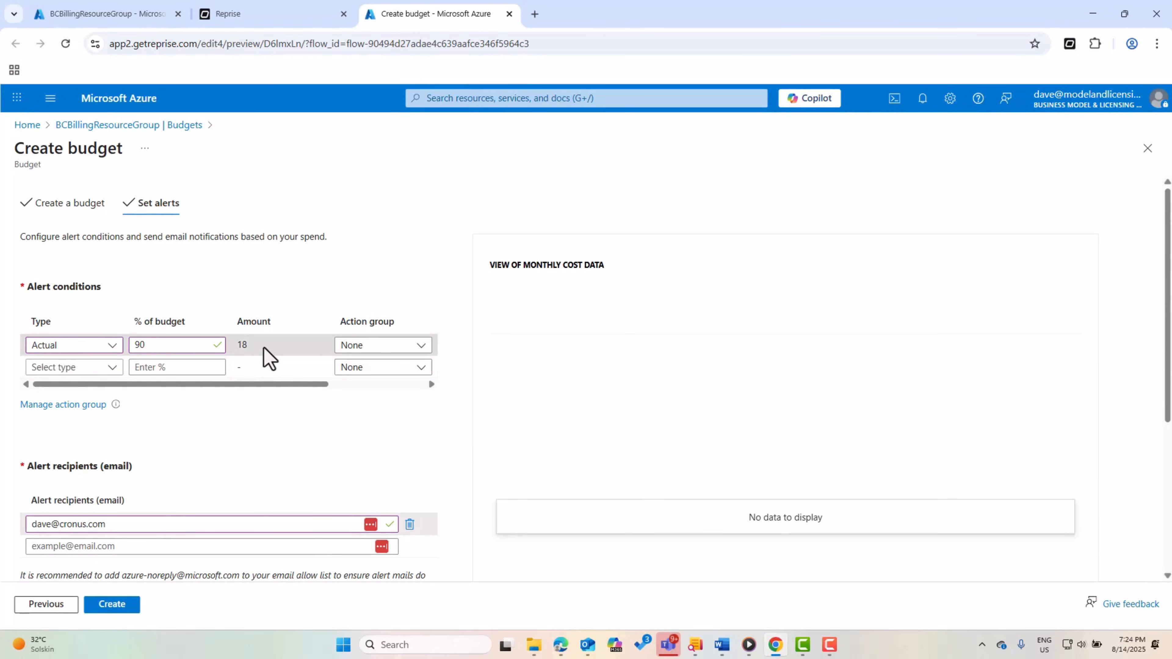
# Create MCSMessagesBudget with its email alert at 90% of actual spend.
pyautogui.scroll(-3)
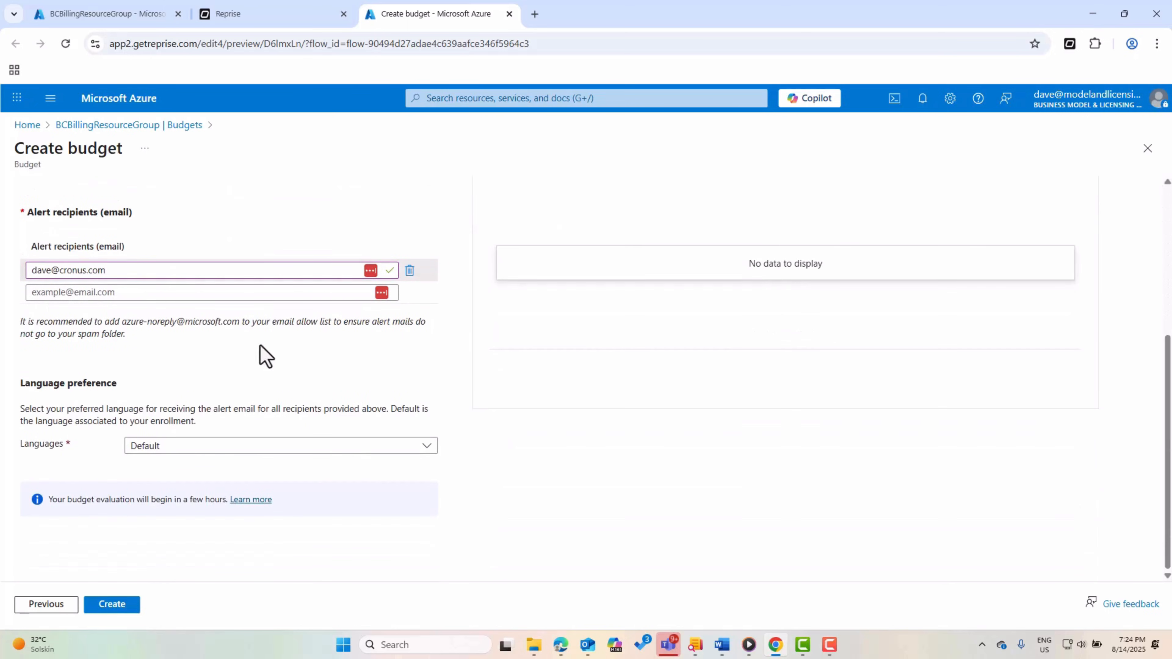
pyautogui.moveTo(186, 415)
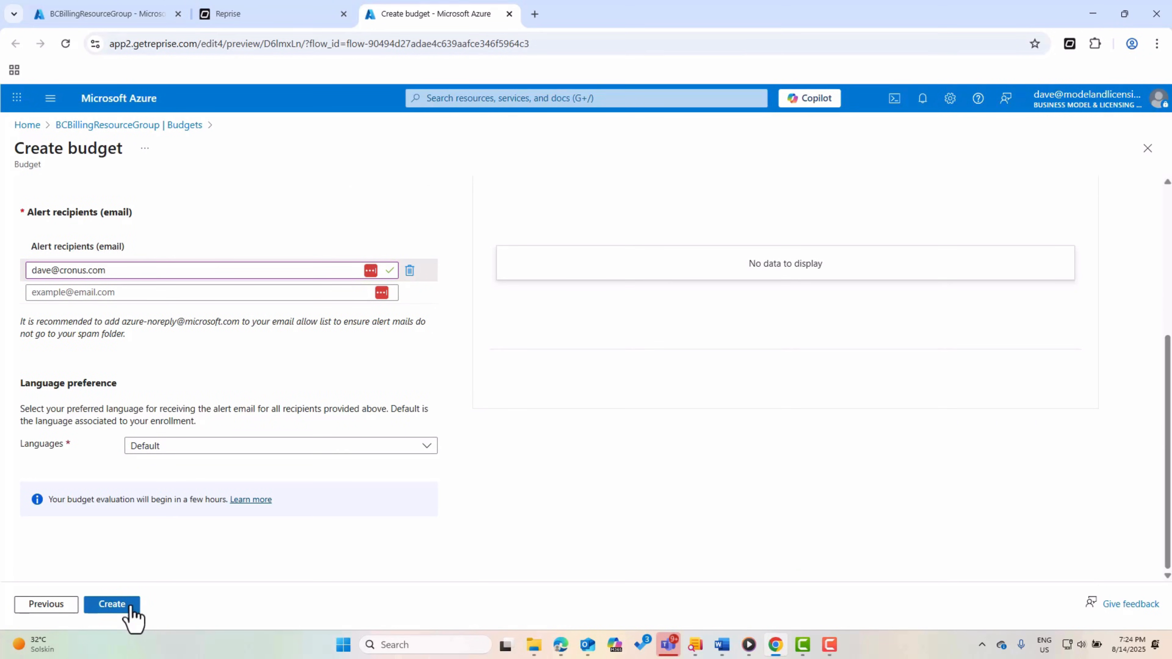
pyautogui.click(112, 604)
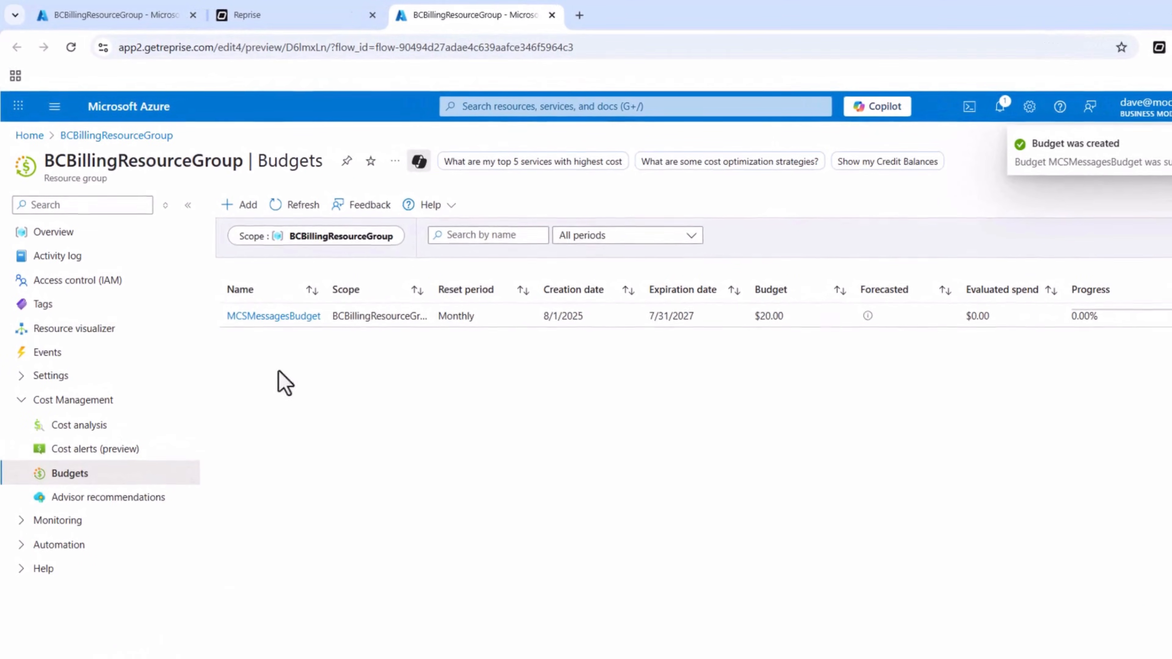
pyautogui.moveTo(329, 343)
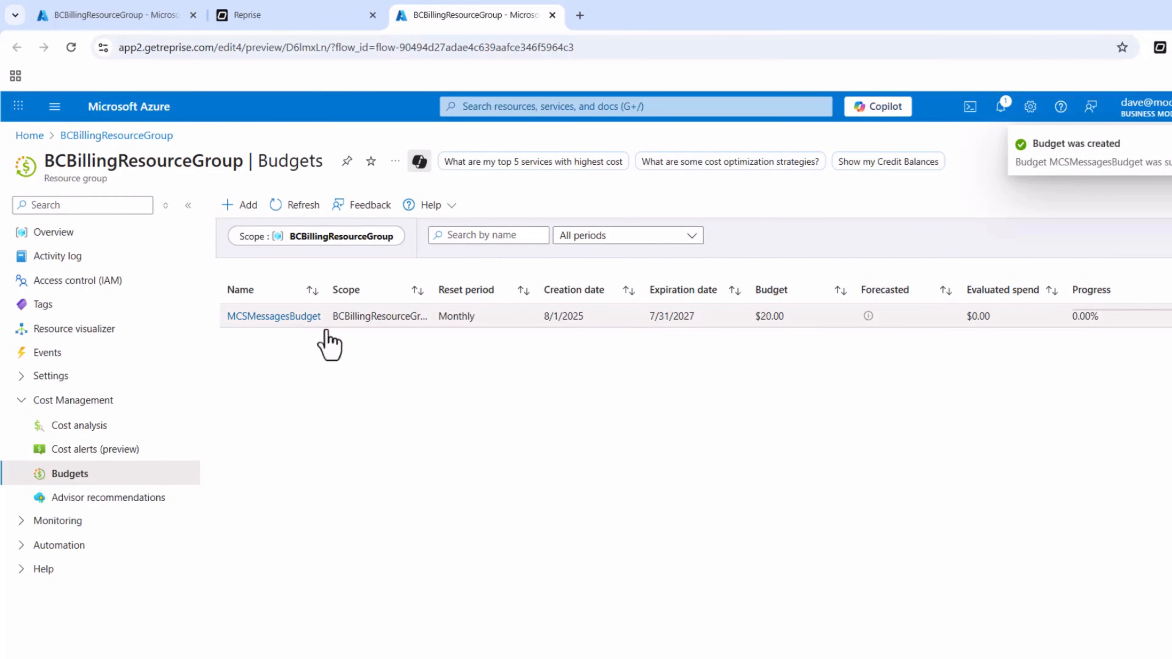